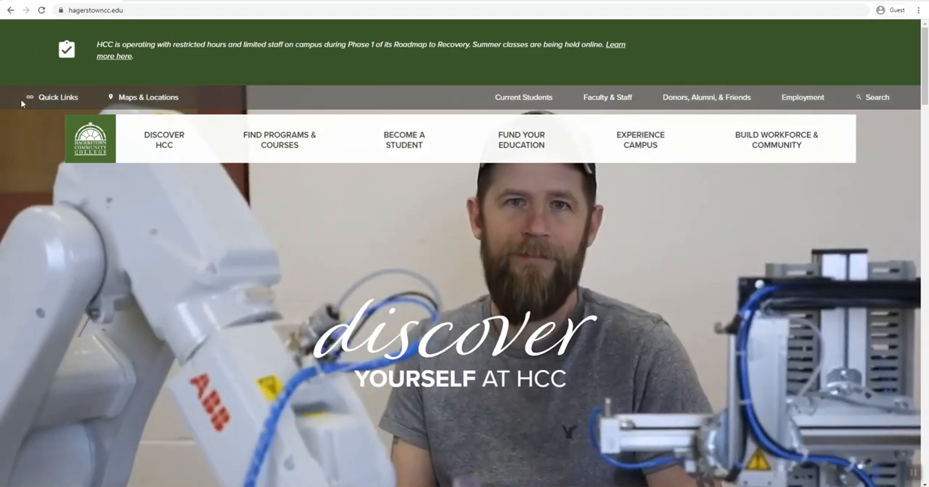
- Reach the Self-Service page via Quick Links and view its Self-Service Access section
click(58, 95)
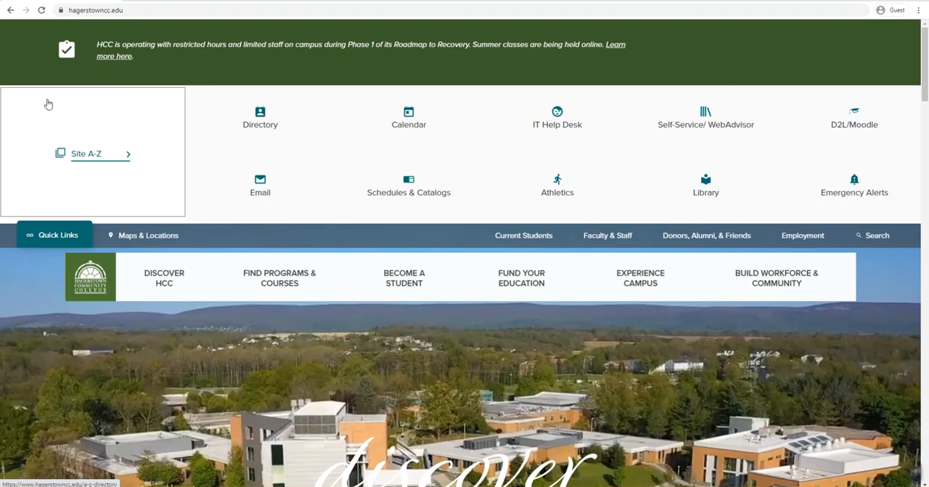
click(706, 117)
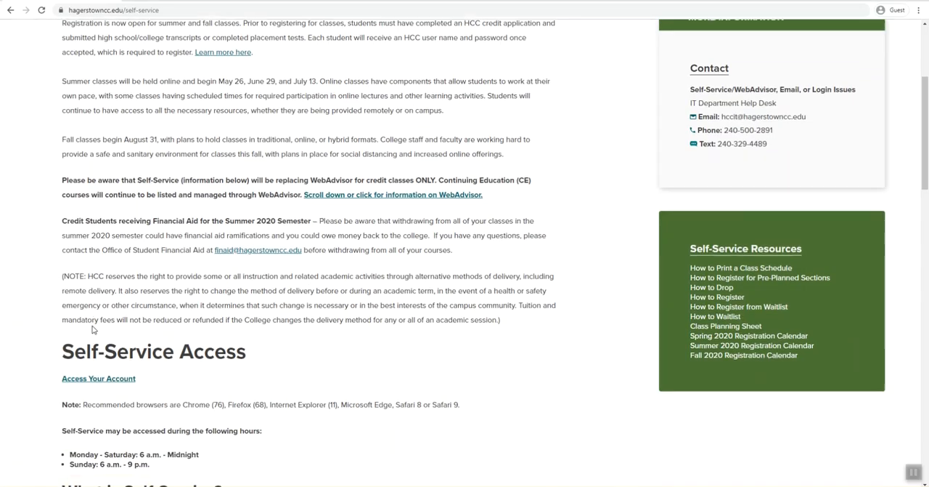
scroll(down, 3)
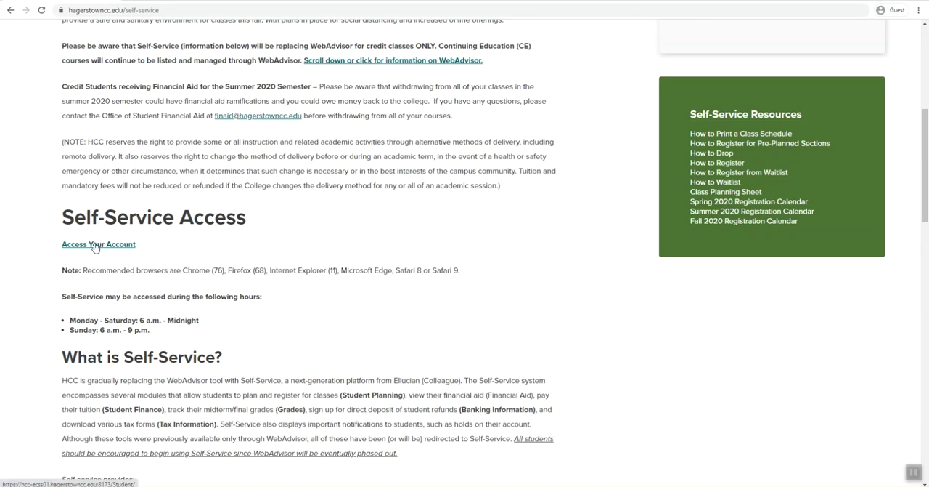
click(99, 244)
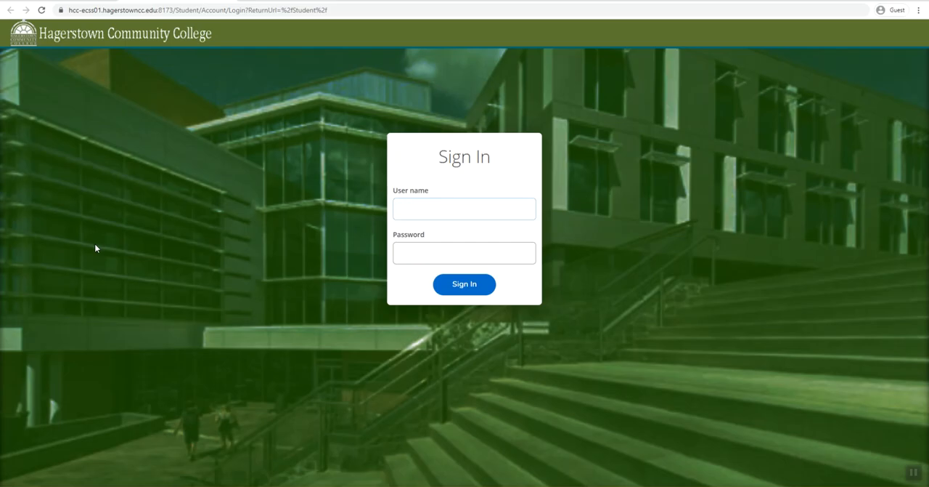
text(wcbaer2)
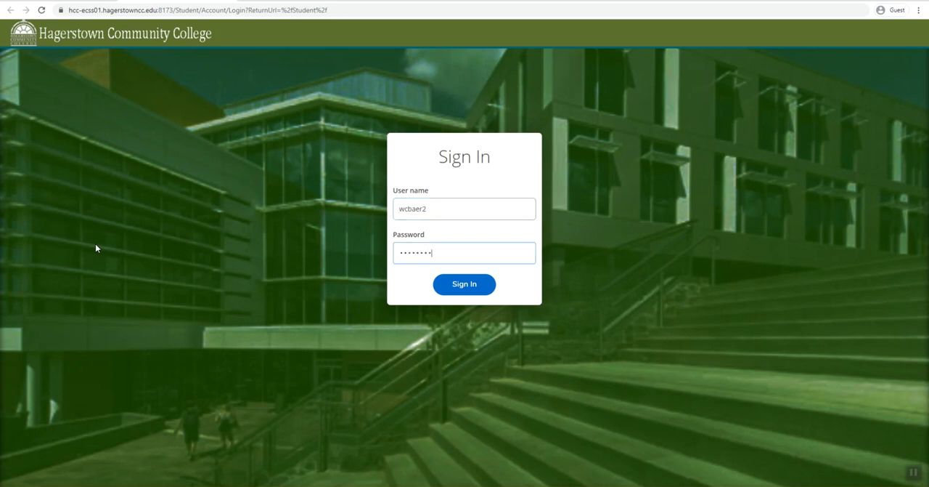
click(464, 285)
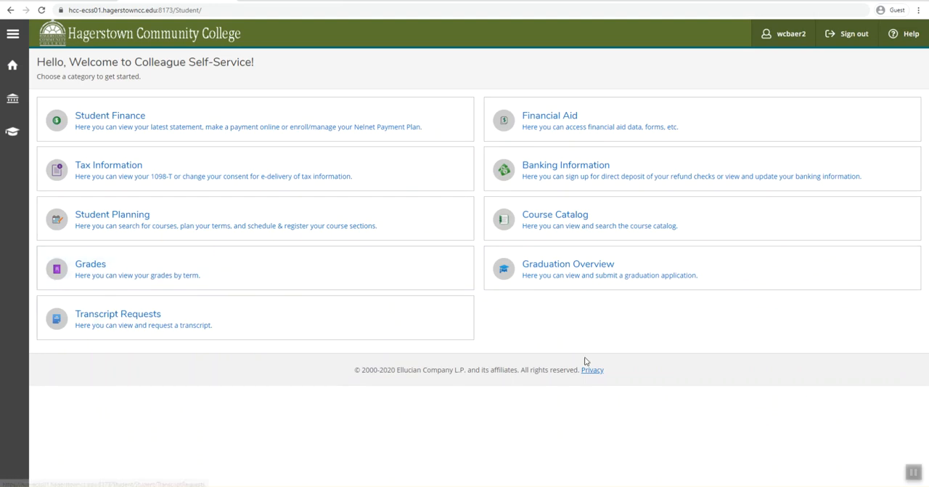
mouse_move(11, 131)
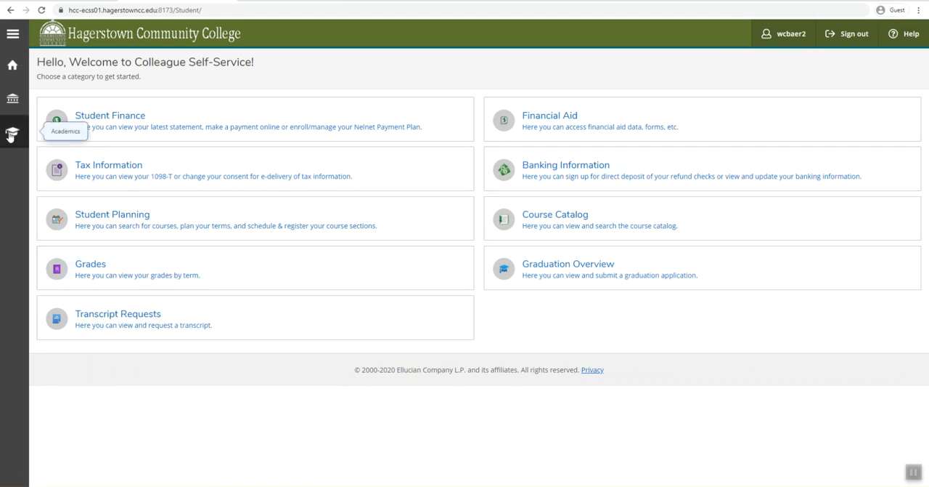
- Go to the Course Catalog search from the Academics navigation menu
click(11, 135)
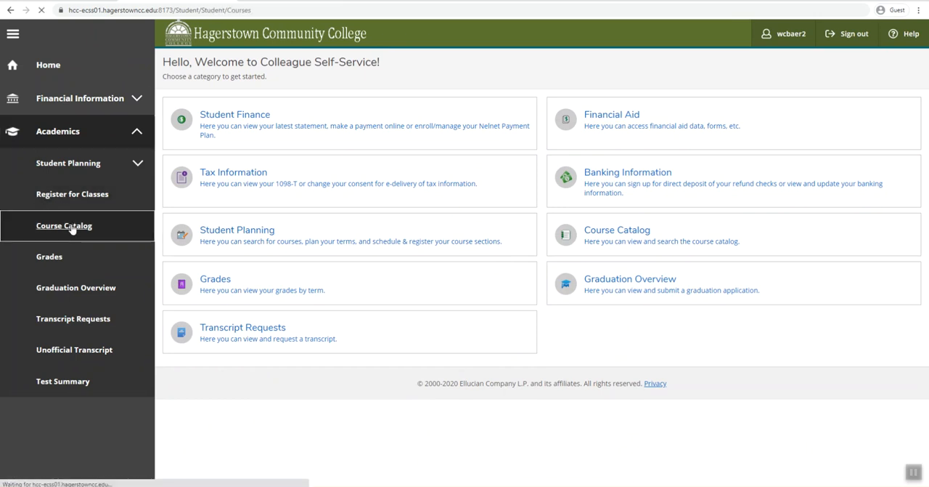
click(64, 225)
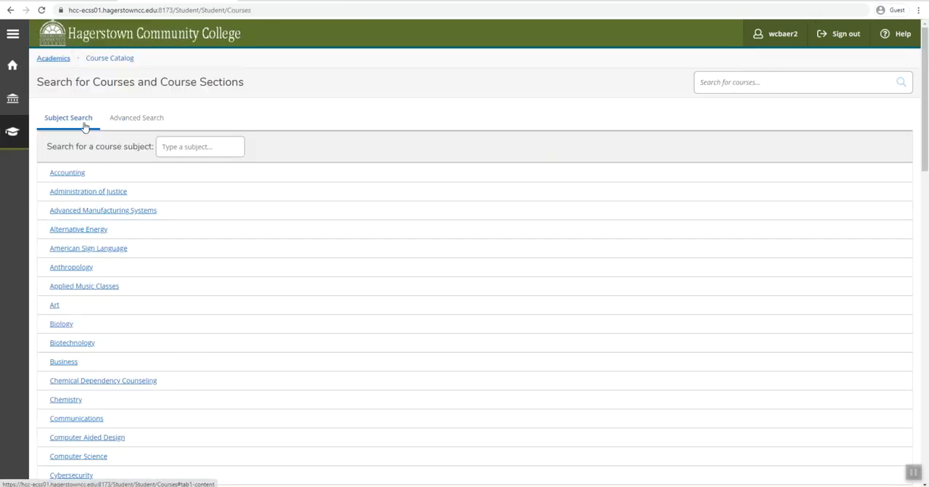
mouse_move(137, 118)
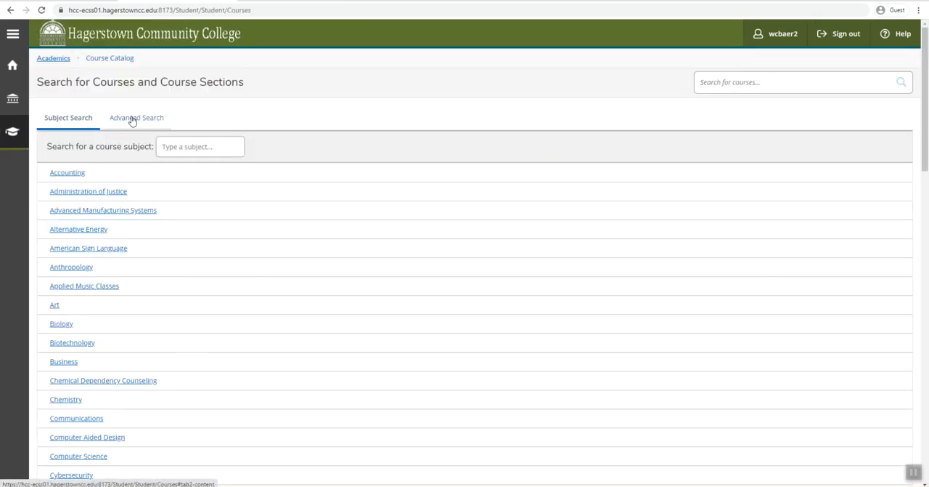
- Start an advanced search for Credit Fall 2020 with Art 101 as the first course
click(136, 117)
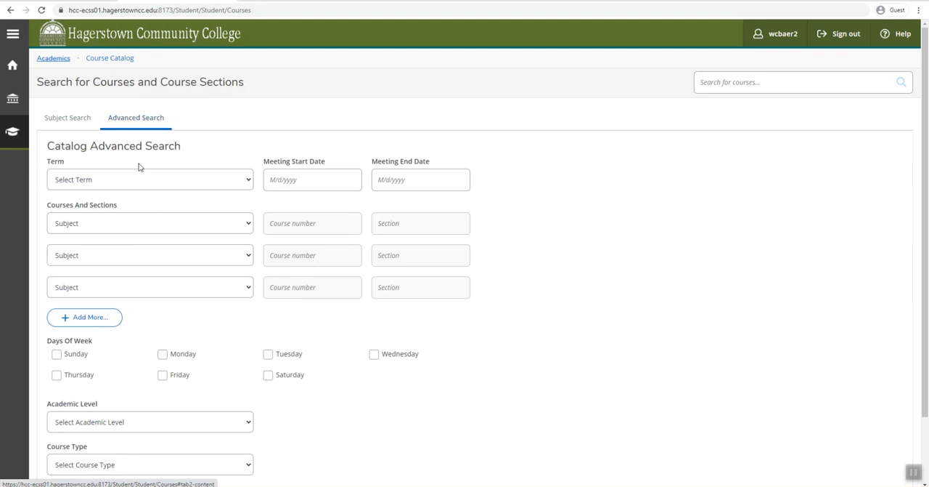
click(150, 179)
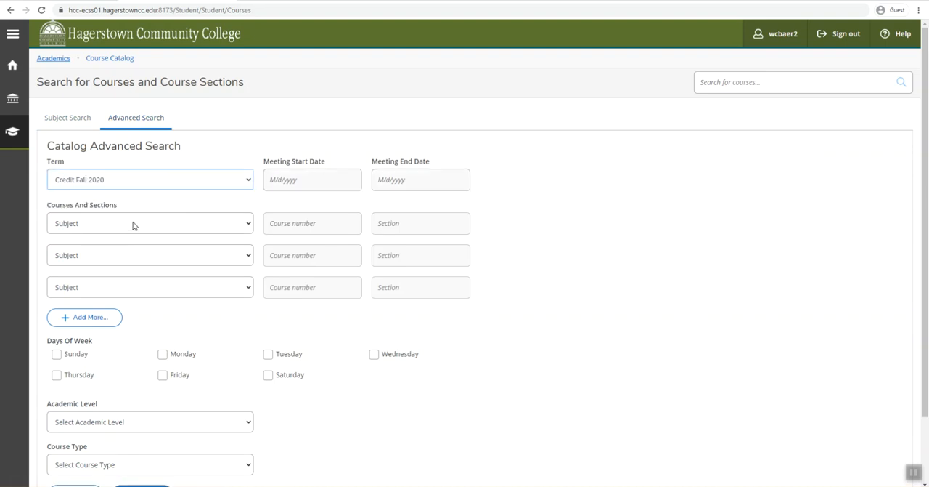
click(149, 223)
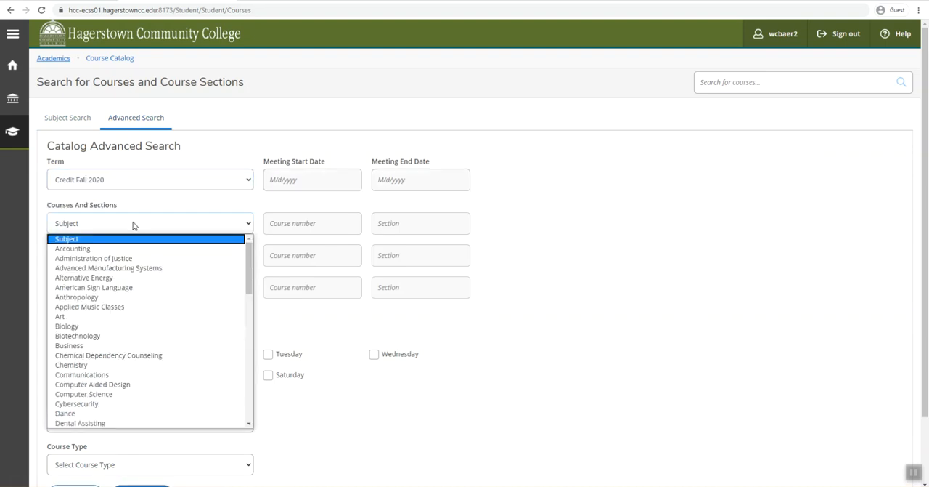
click(60, 317)
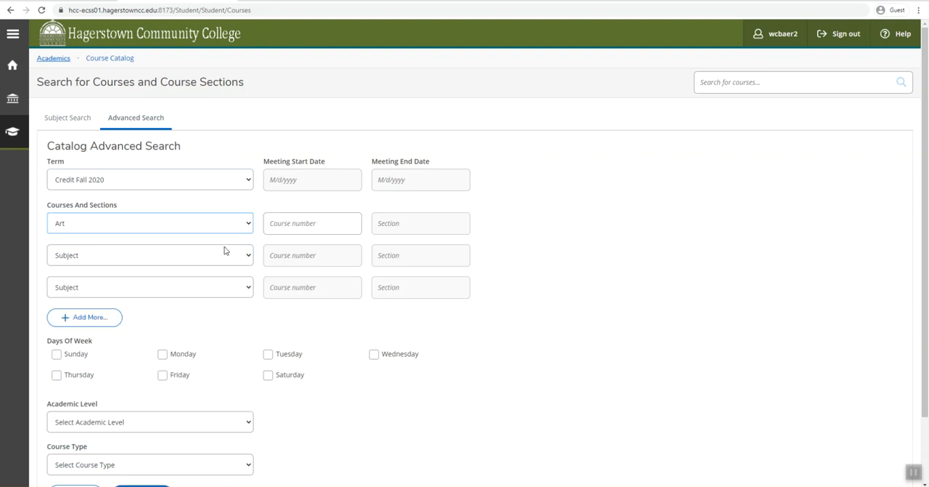
text(10)
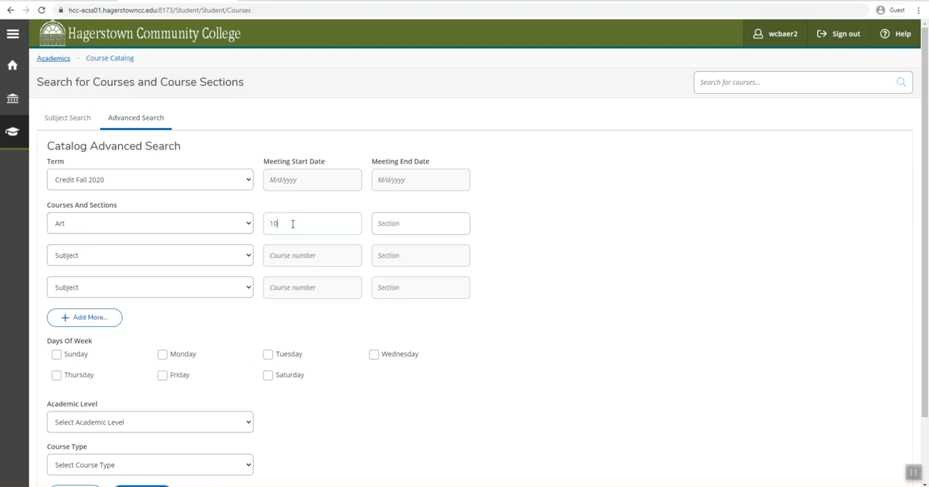
text(1)
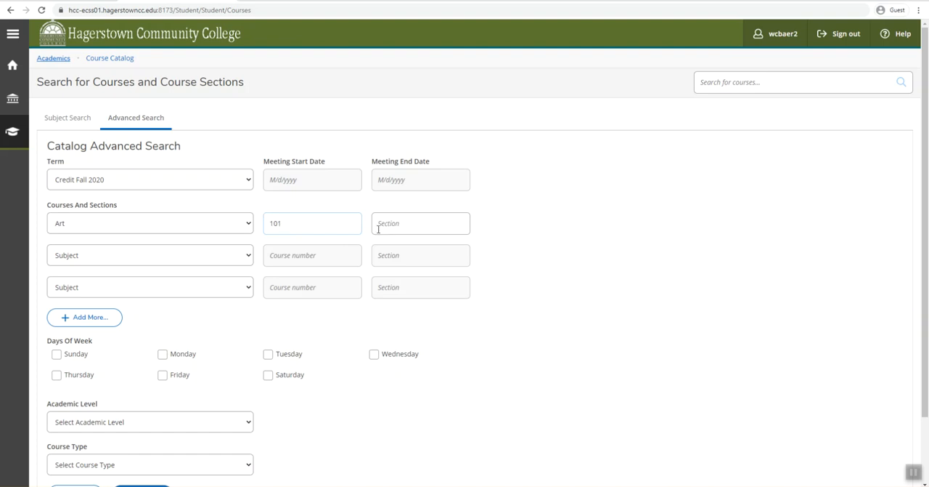
mouse_move(232, 258)
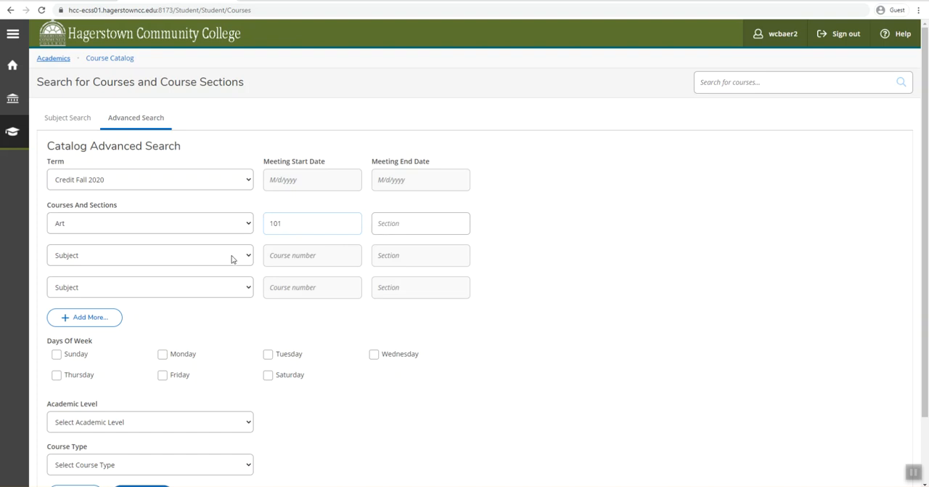
- Set the second and third course subjects to Economics and English
click(312, 223)
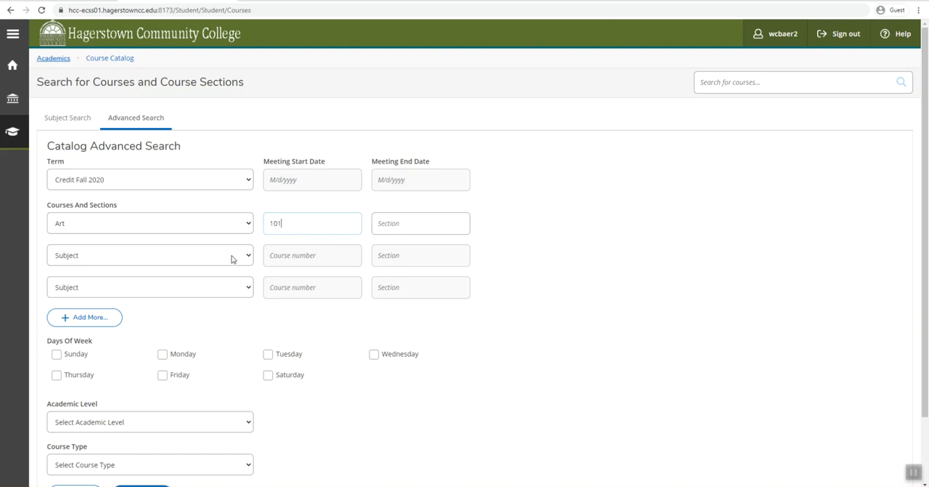
click(149, 255)
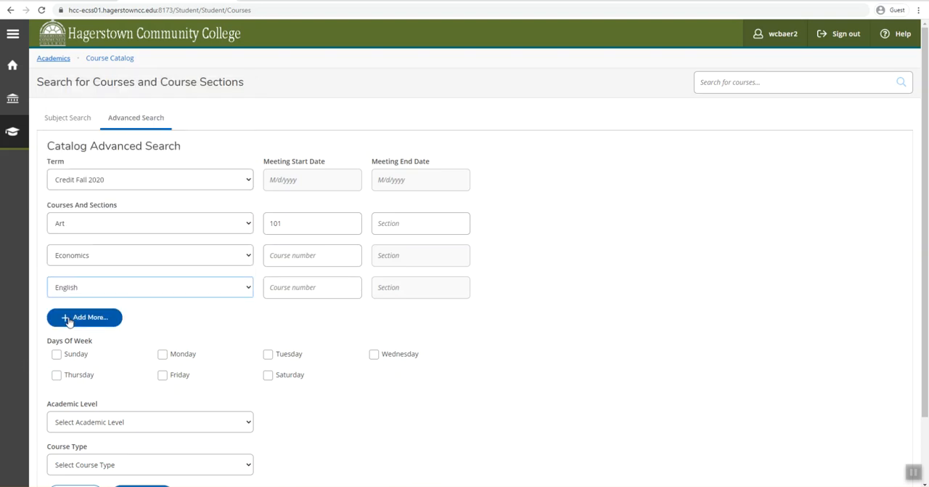
- Add fourth and fifth course rows and enter numbers 201 for Economics and 101 for English
click(84, 316)
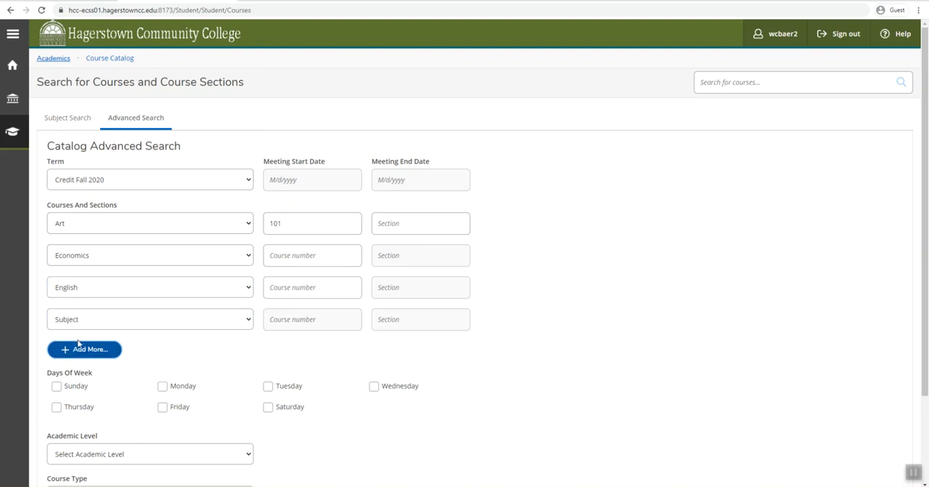
click(84, 349)
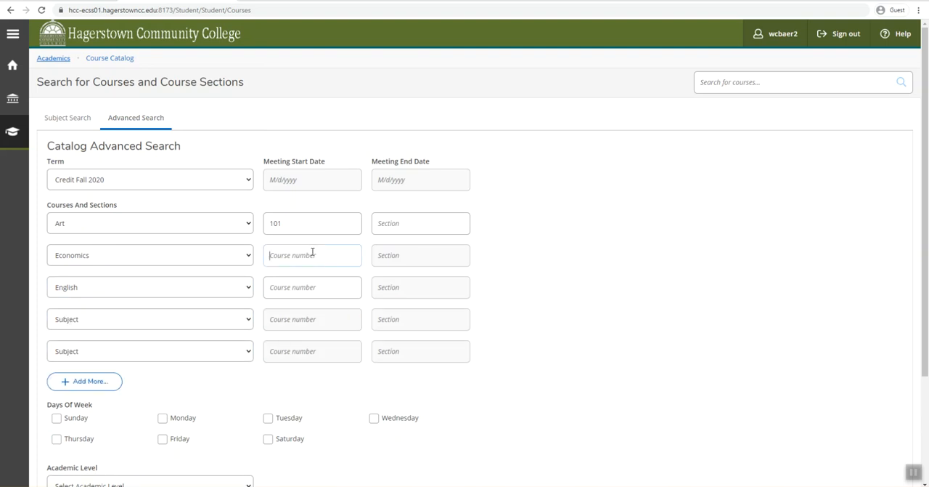
text(201)
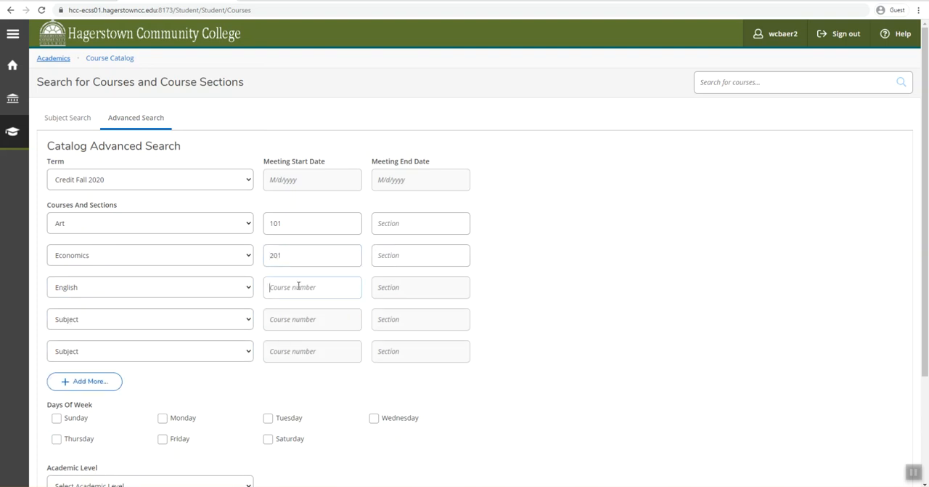
text(101)
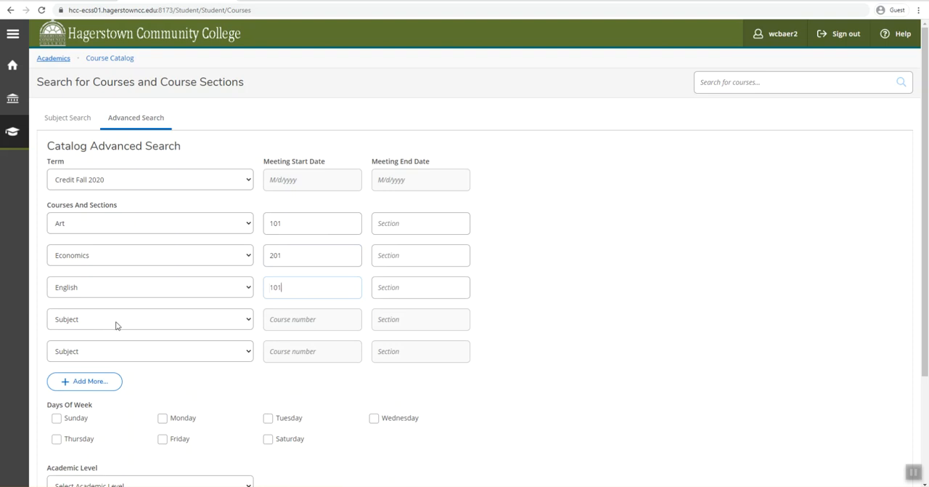
- Fill the last rows with Humanities 214 and Mathematics 203
click(151, 319)
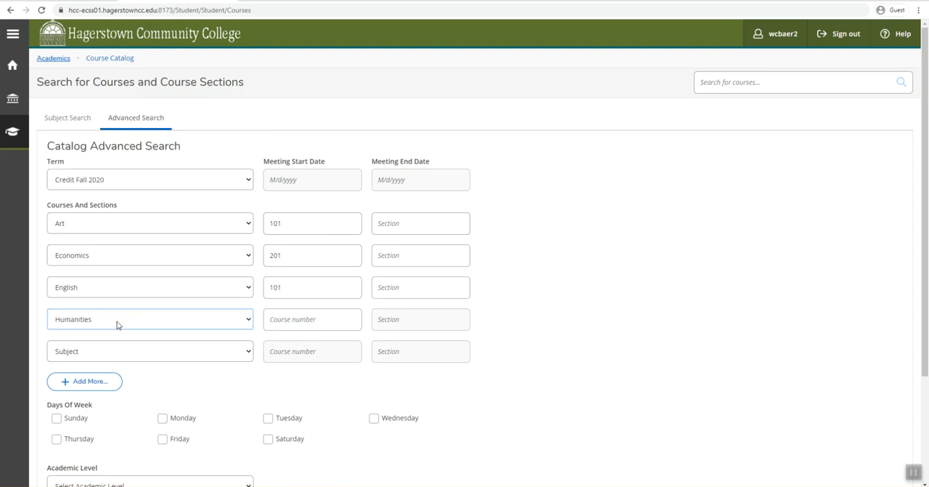
click(151, 320)
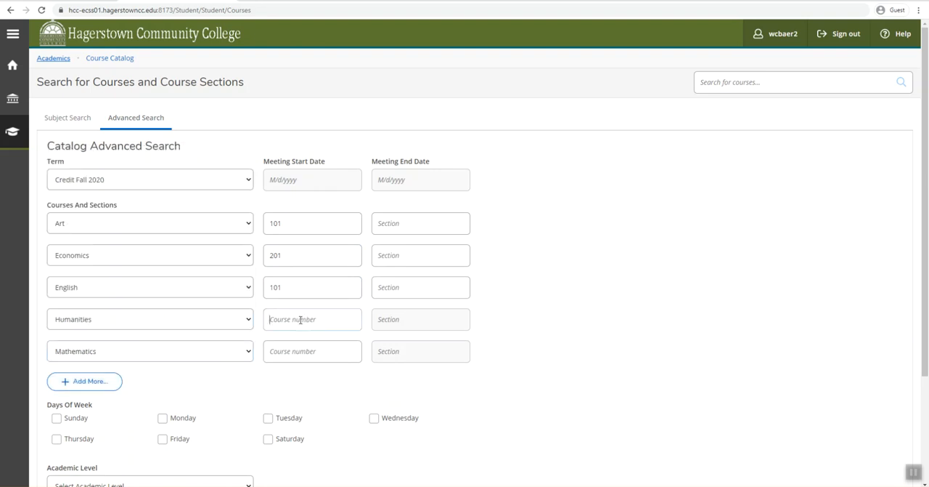
text(214)
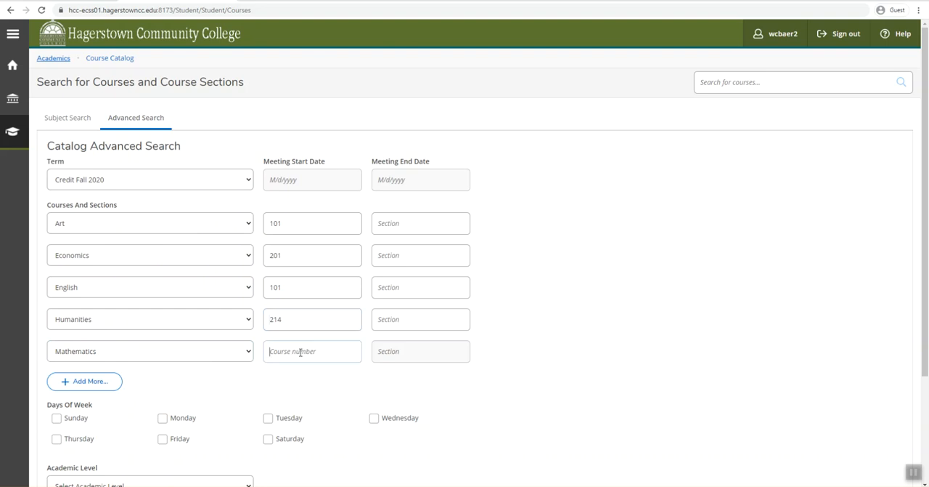
text(203)
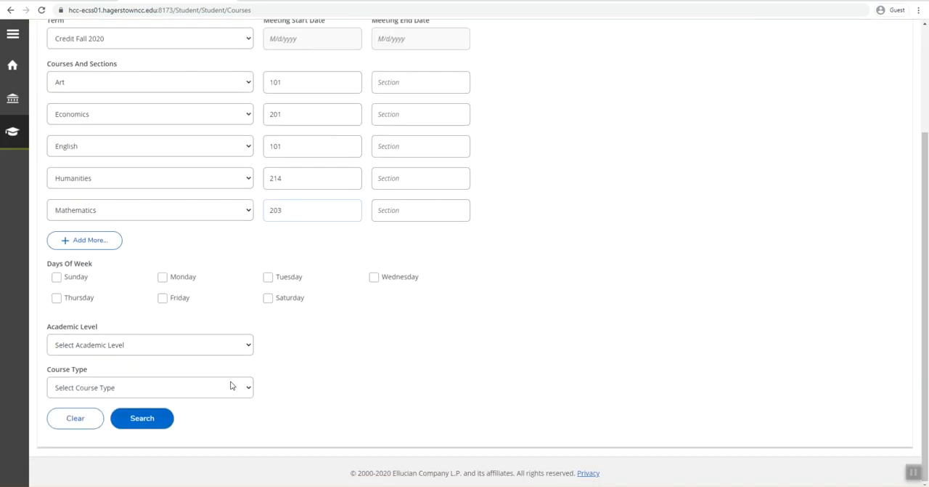
- Run the search and review the results for all five Fall 2020 courses down to ENG-101
click(142, 418)
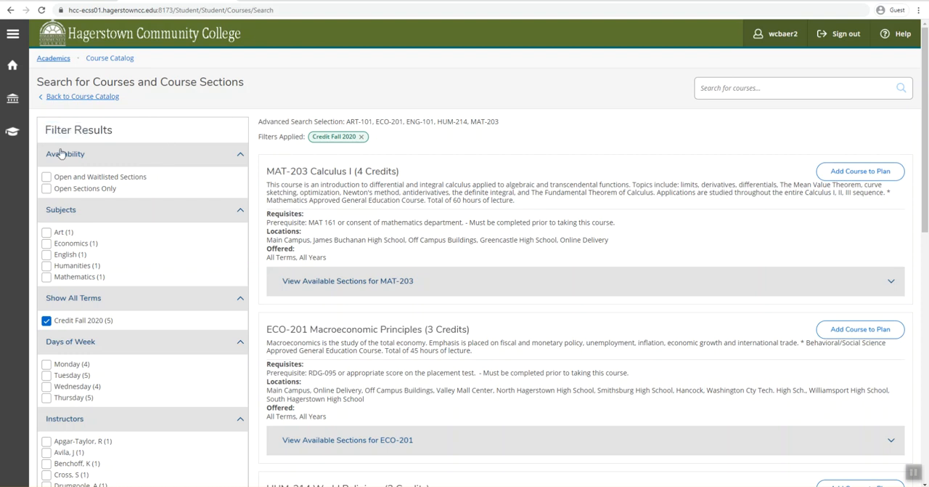
mouse_move(114, 198)
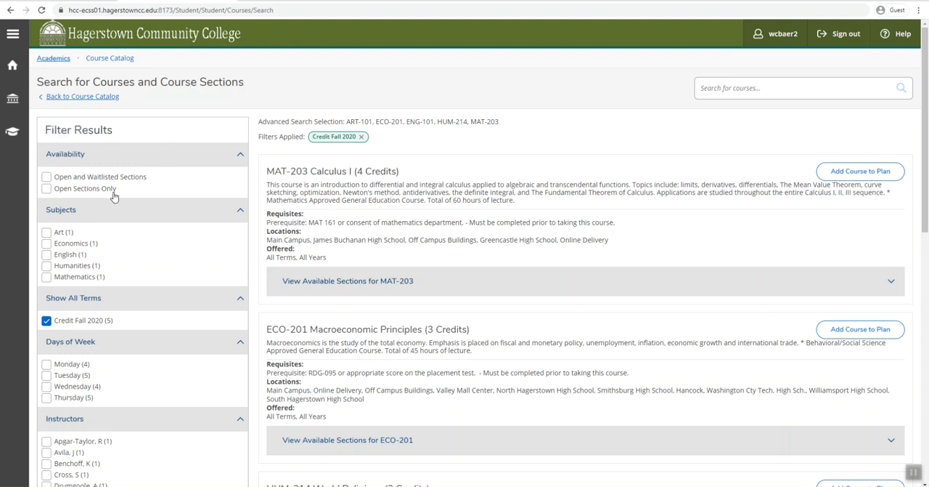
scroll(down, 3)
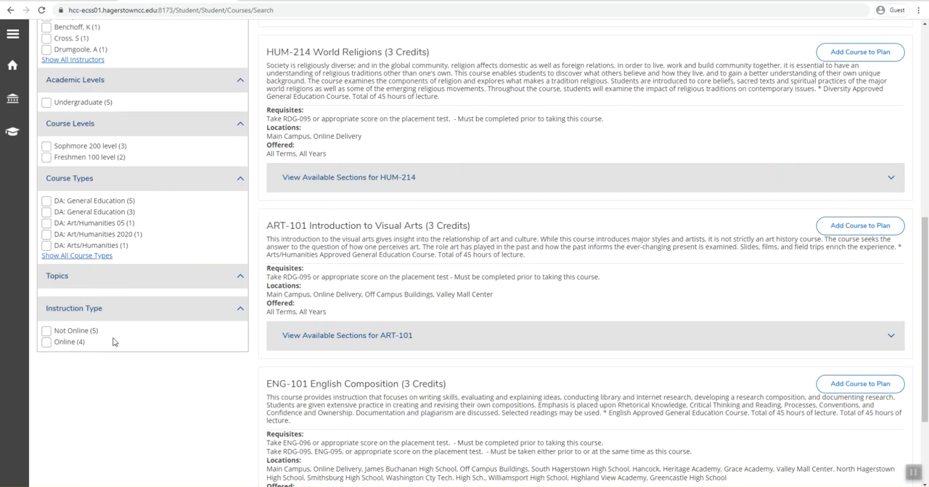
scroll(down, 3)
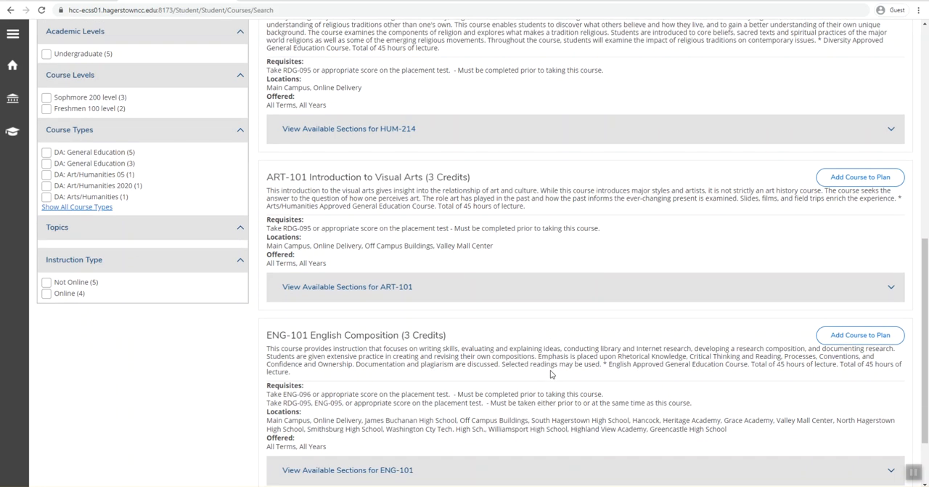
scroll(down, 3)
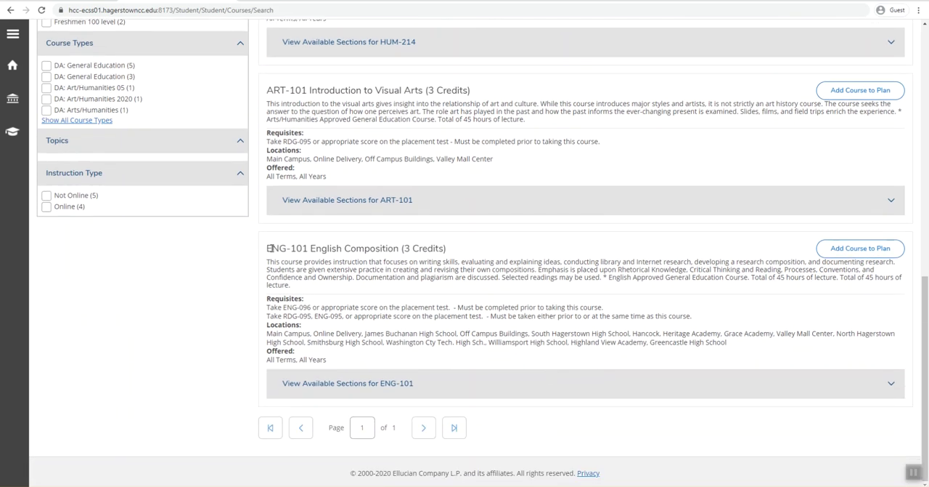
mouse_move(494, 262)
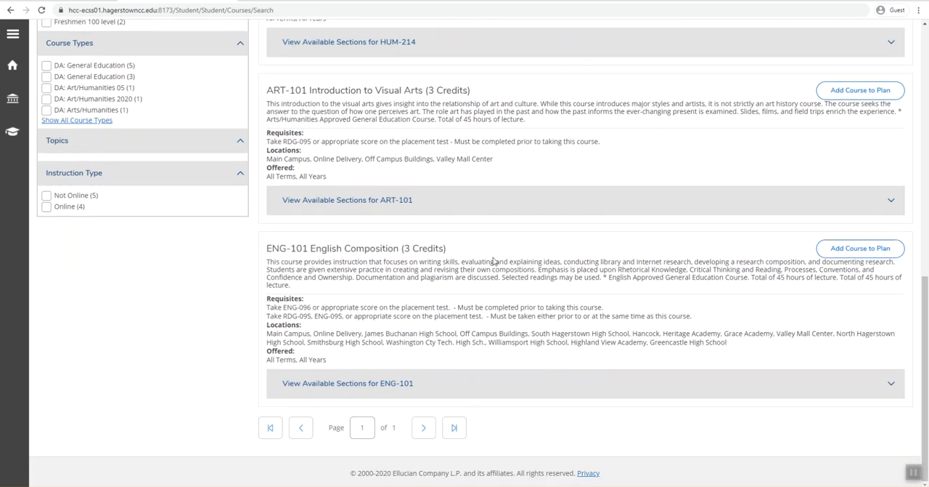
mouse_move(410, 305)
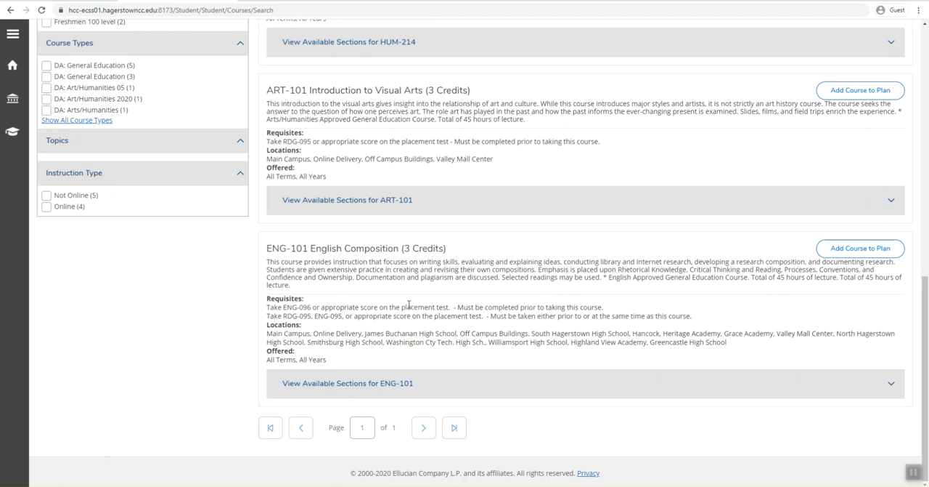
mouse_move(366, 389)
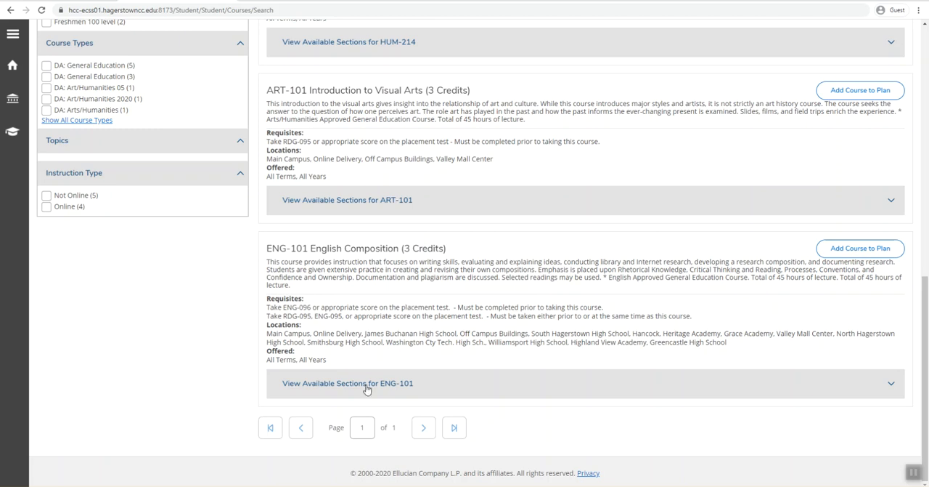
- Expand ENG-101's sections, review seats and locations, and view the waitlisted ENG-101-04 details
click(347, 383)
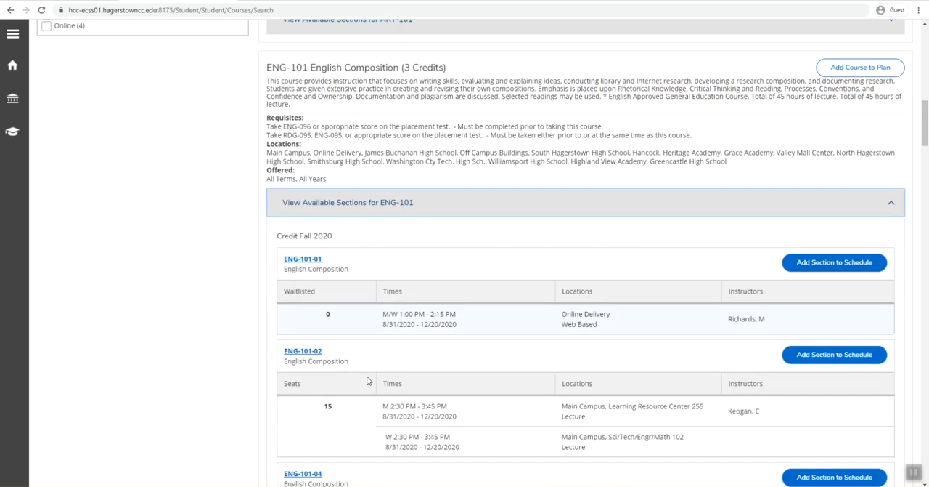
scroll(down, 3)
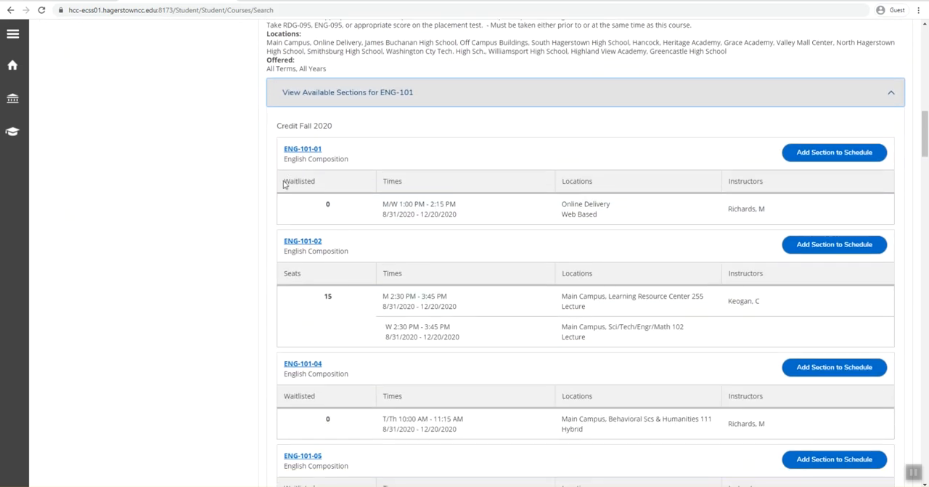
double_click(299, 180)
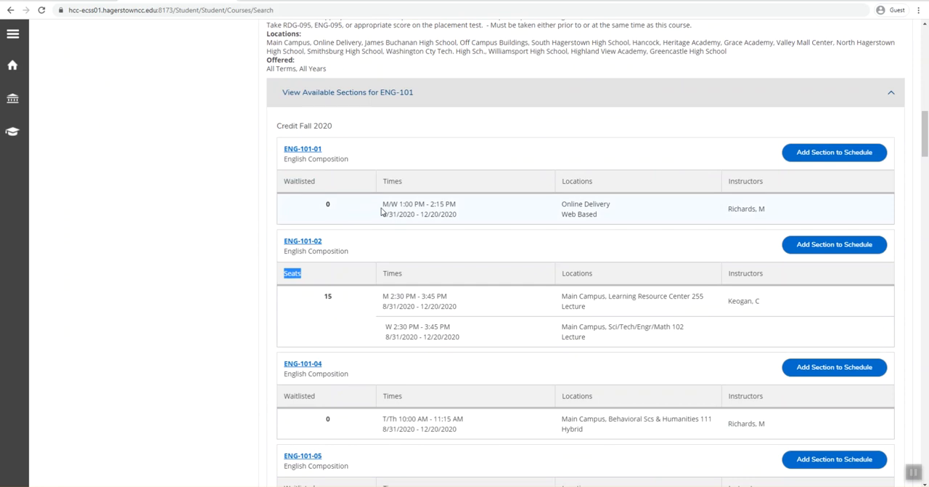
mouse_move(439, 212)
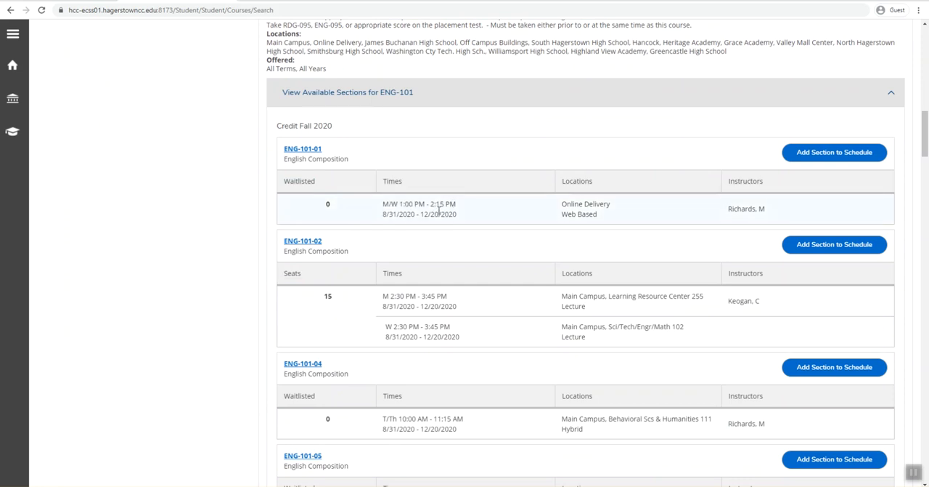
mouse_move(564, 209)
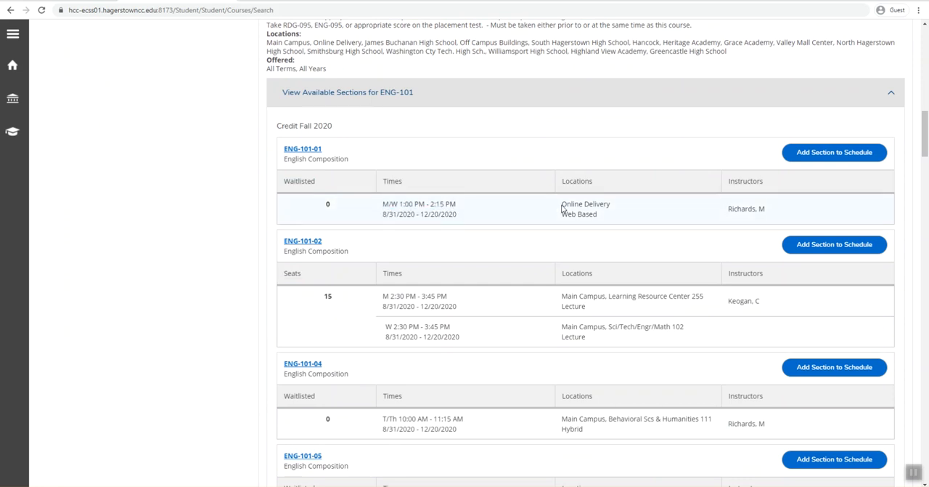
double_click(588, 296)
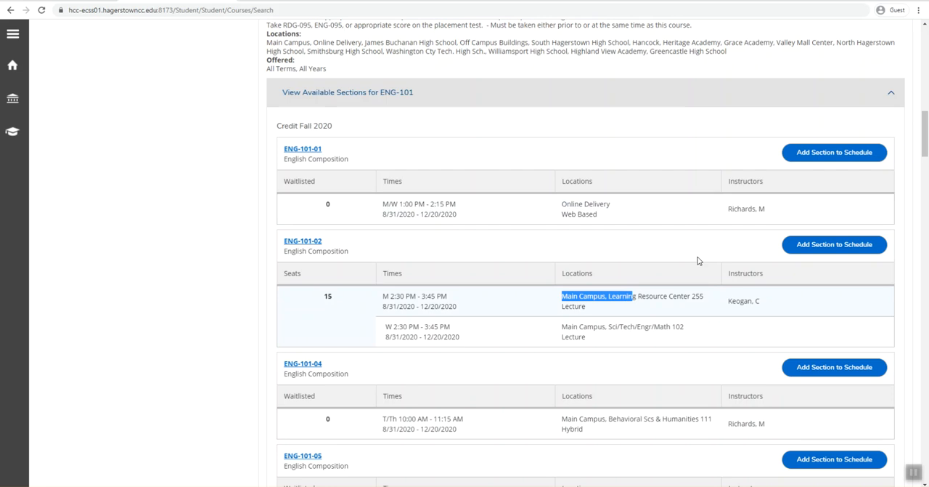
scroll(up, 3)
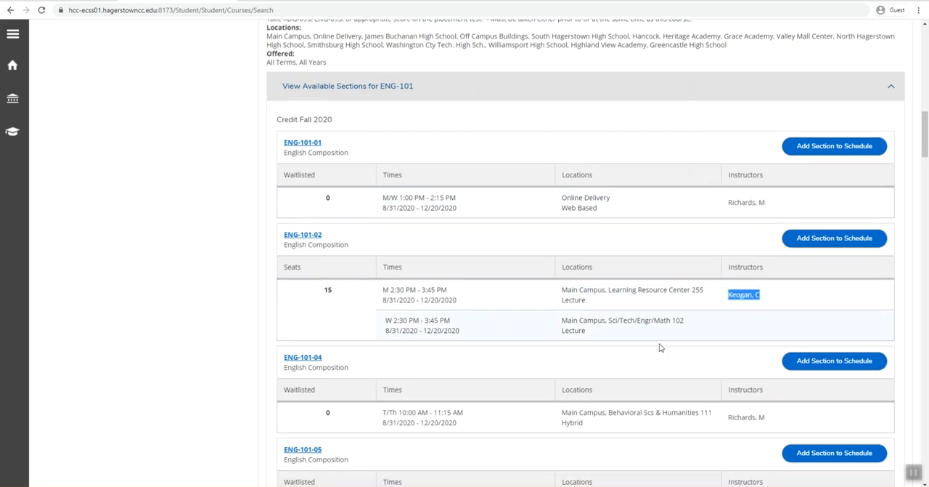
scroll(down, 3)
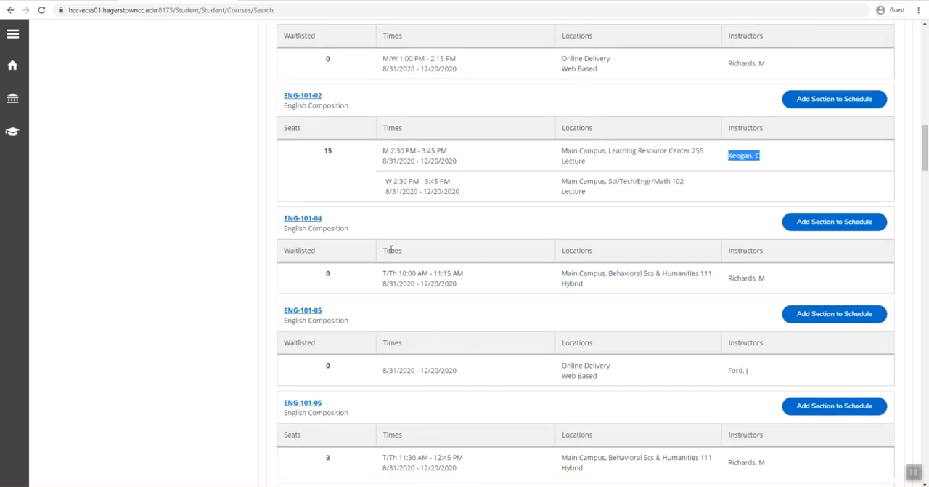
click(302, 218)
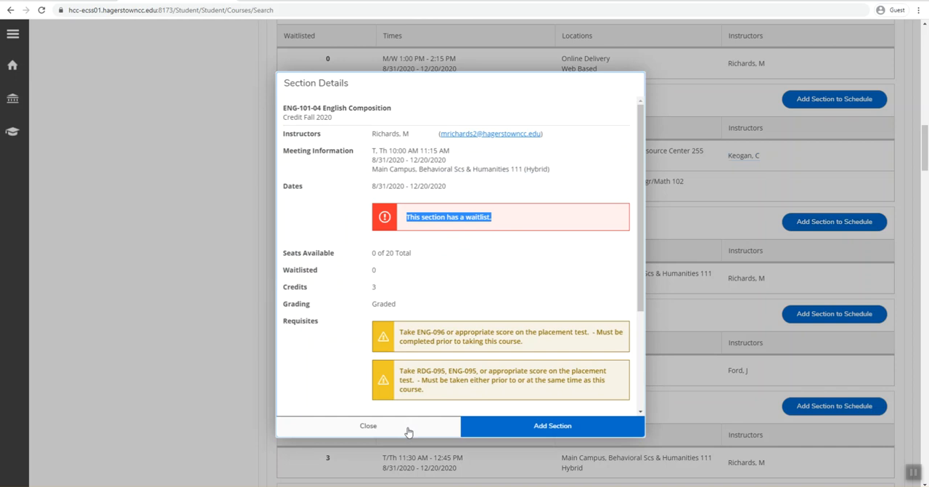
- Dismiss ENG-101-04's details and add section ENG-101-06 English Composition to the schedule
click(368, 424)
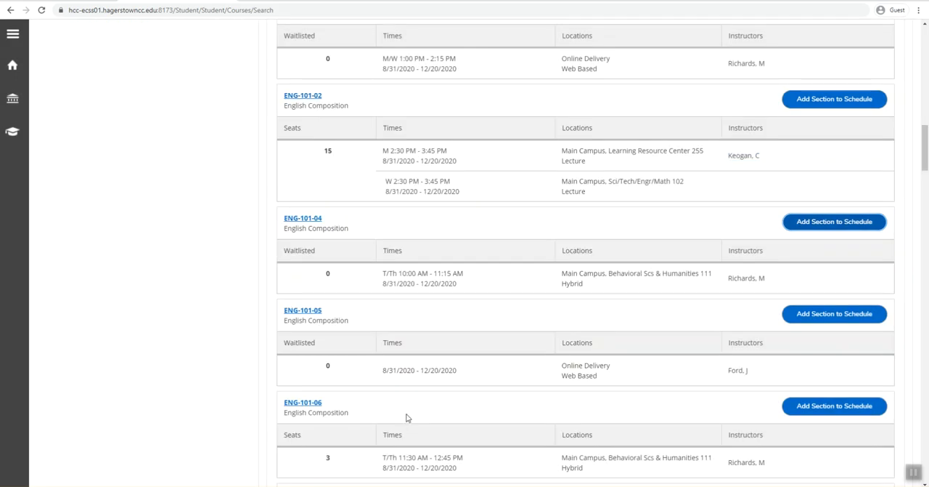
scroll(down, 3)
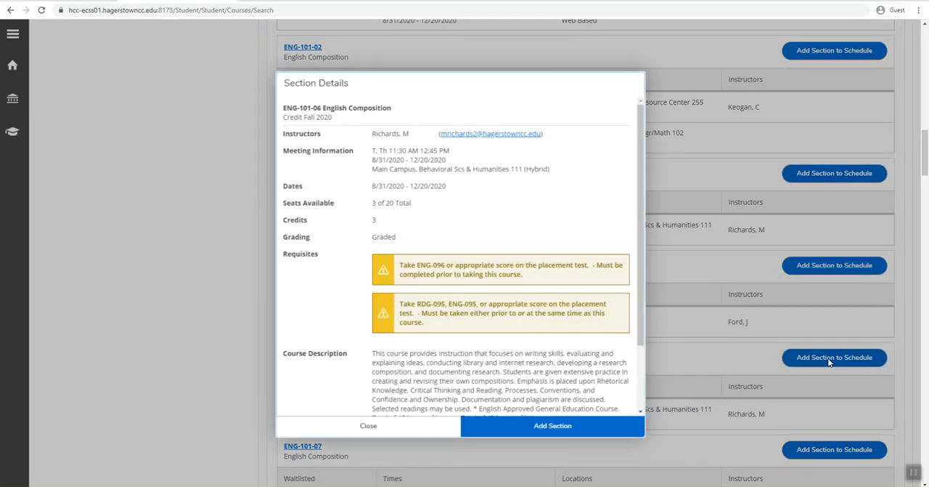
click(552, 424)
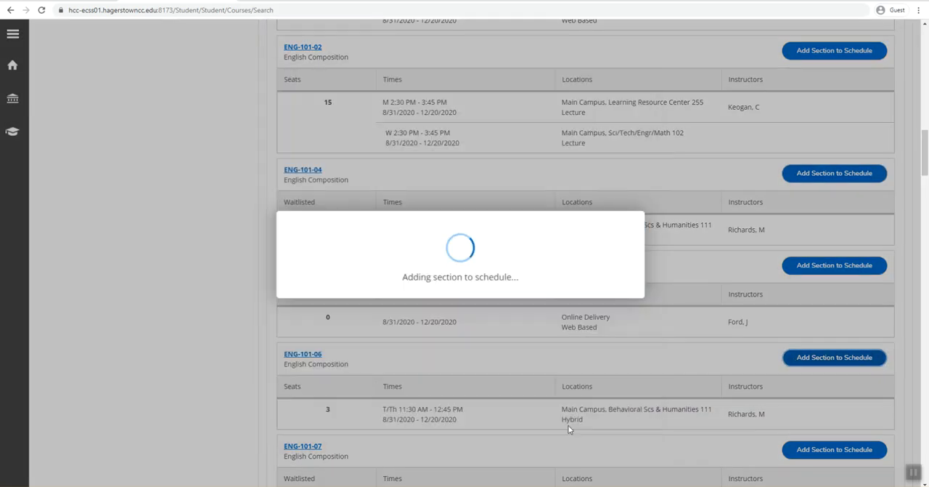
click(834, 357)
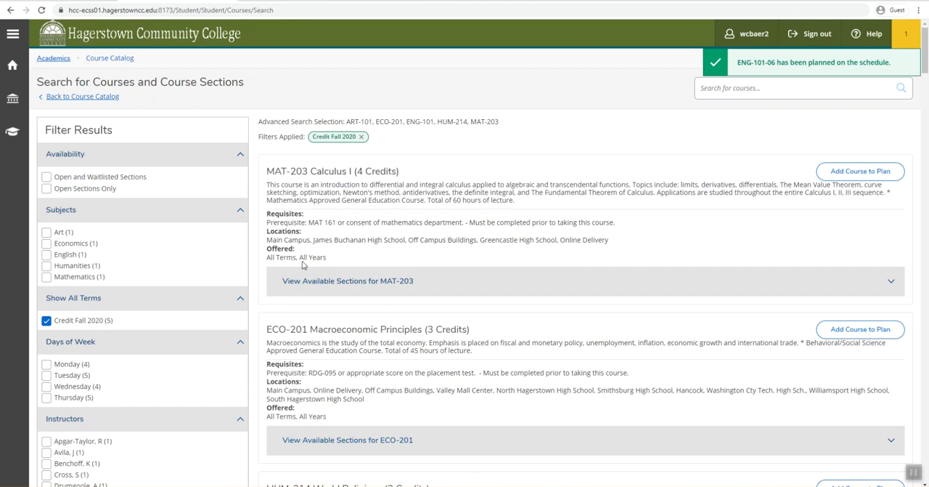
click(347, 280)
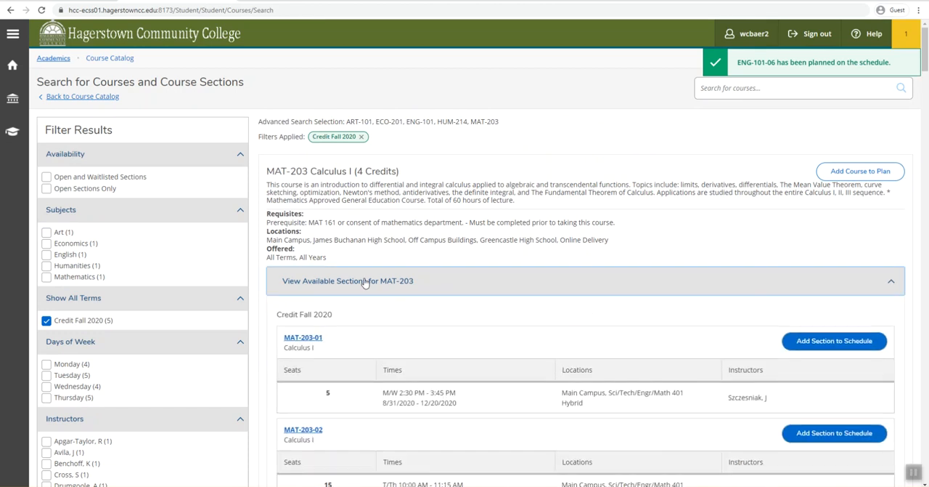
- Add section MAT-203-02 Calculus I to the schedule
scroll(down, 3)
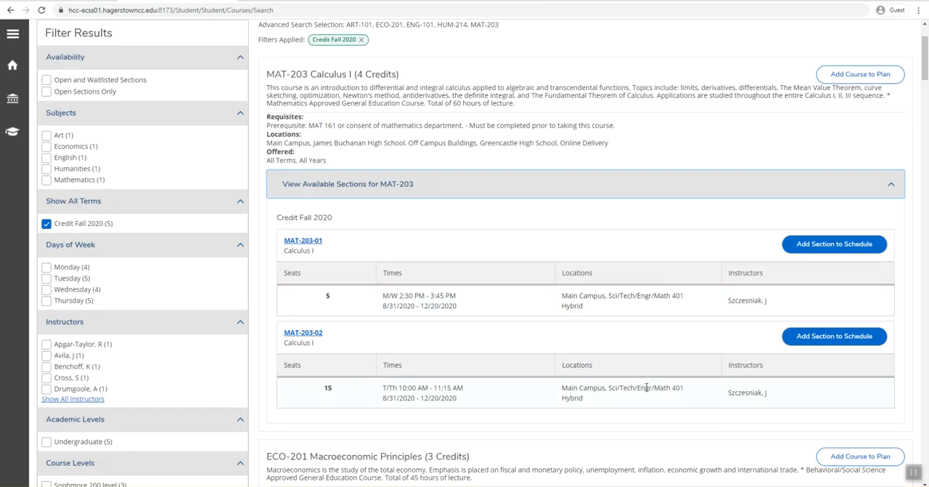
click(302, 331)
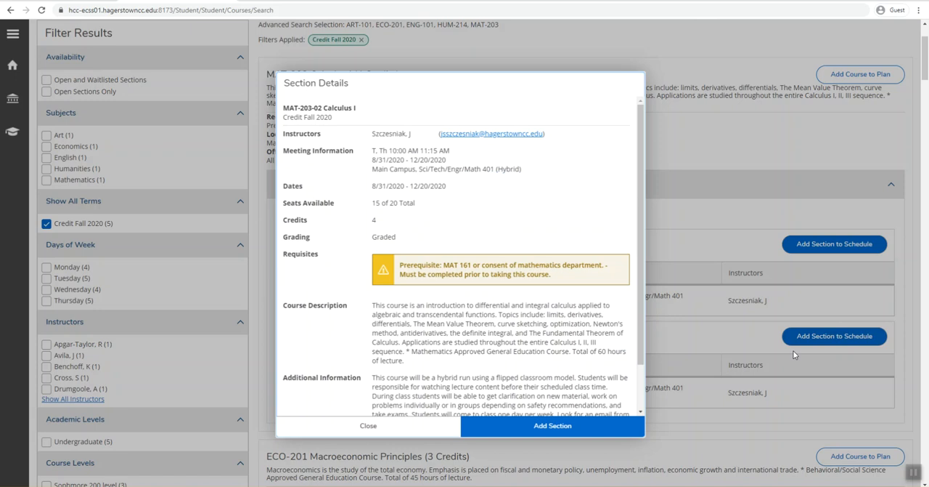
click(552, 424)
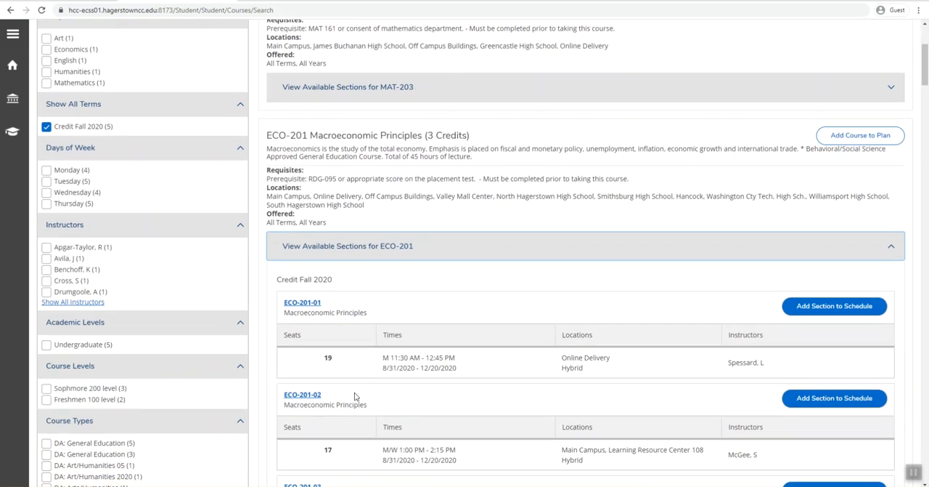
- Add section ECO-201-04 Macroeconomic Principles to the schedule
scroll(down, 3)
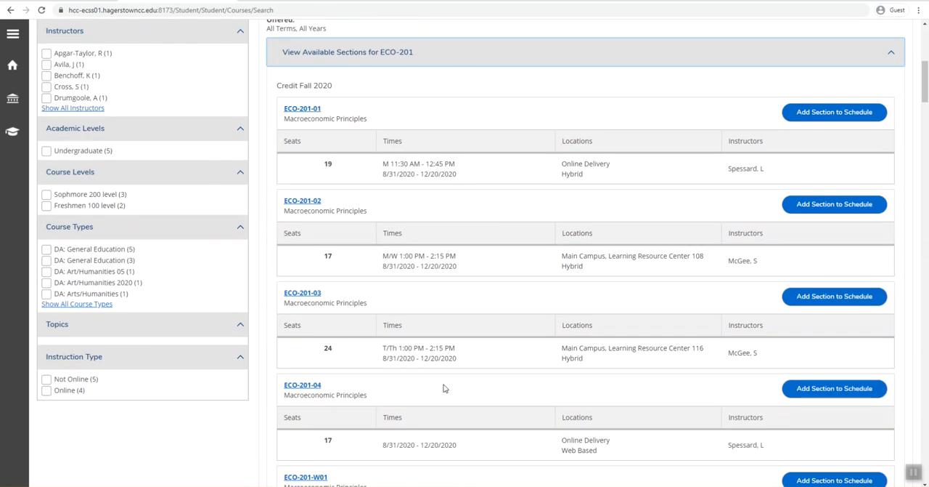
scroll(down, 3)
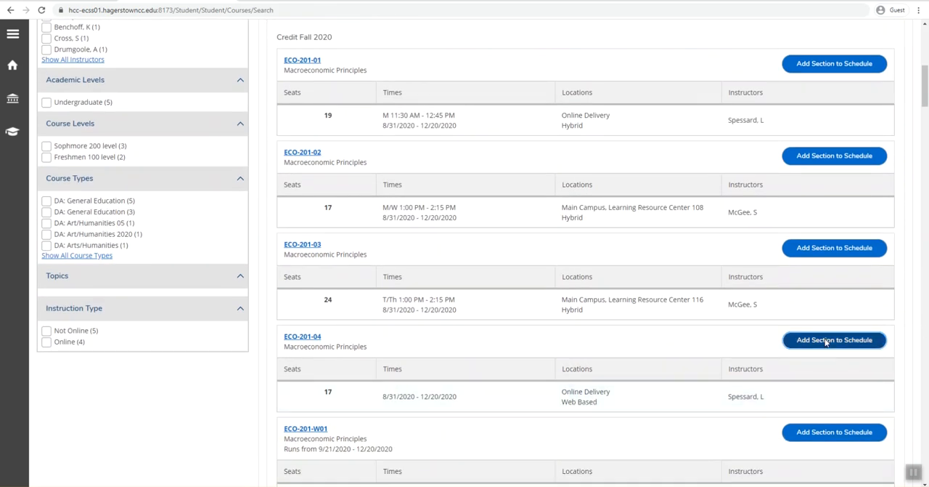
click(834, 340)
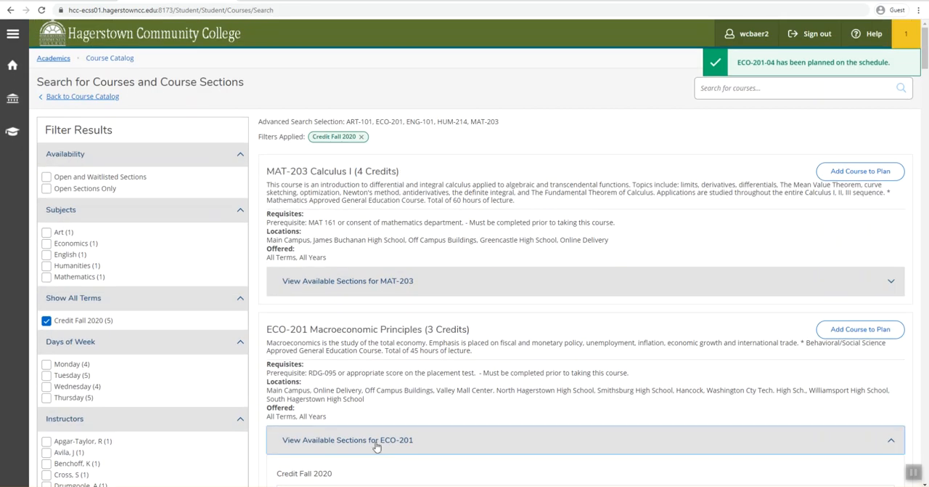
scroll(down, 3)
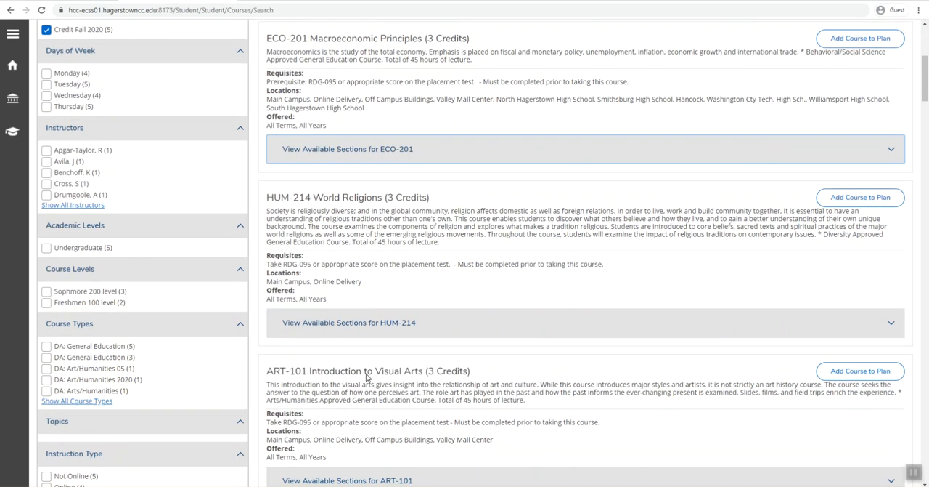
- Expand HUM-214's sections and add HUM-214-02 World Religions to the schedule
click(349, 322)
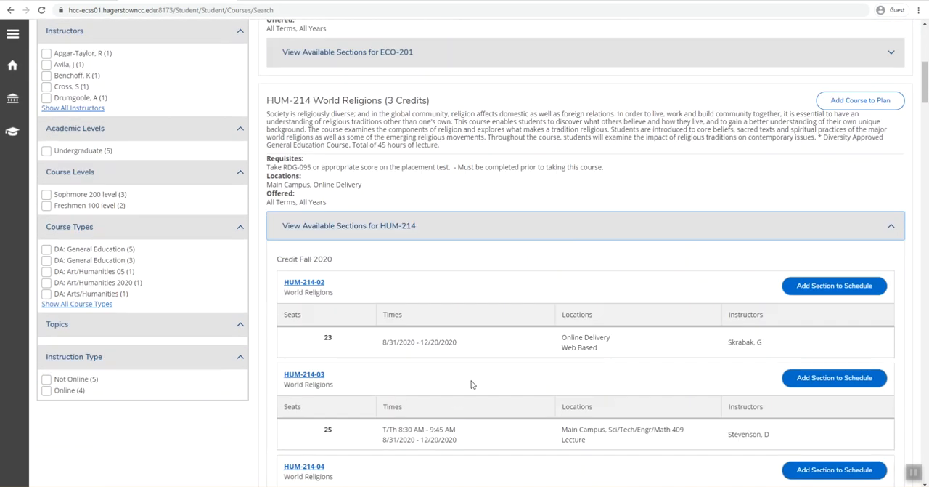
click(834, 284)
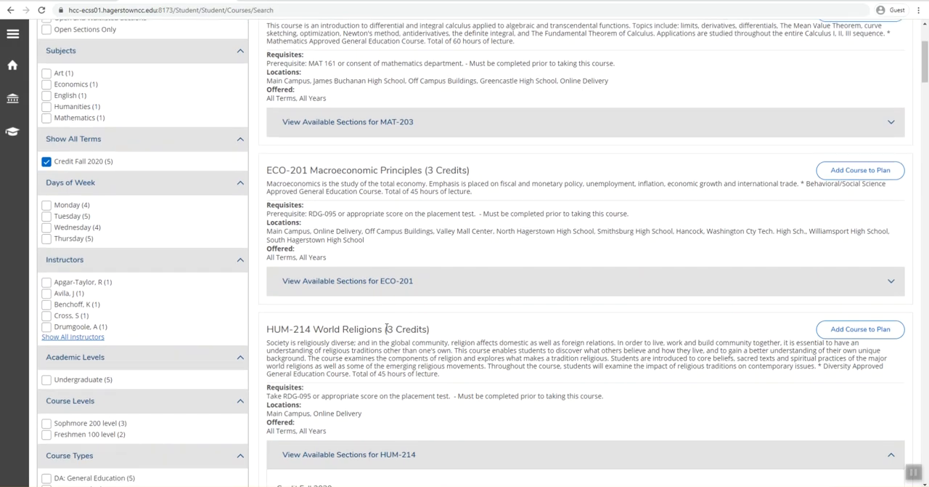
scroll(down, 3)
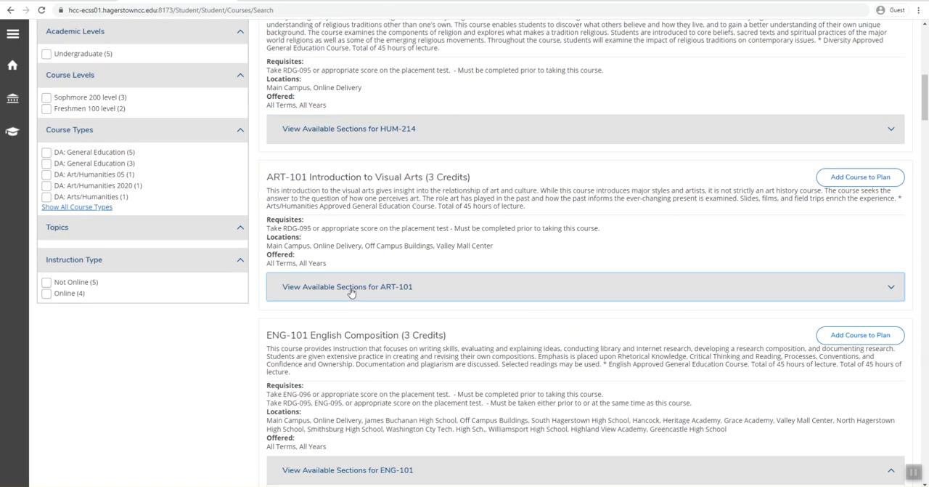
- Expand ART-101's sections and add ART-101-04 Introduction to Visual Arts to the schedule
click(347, 286)
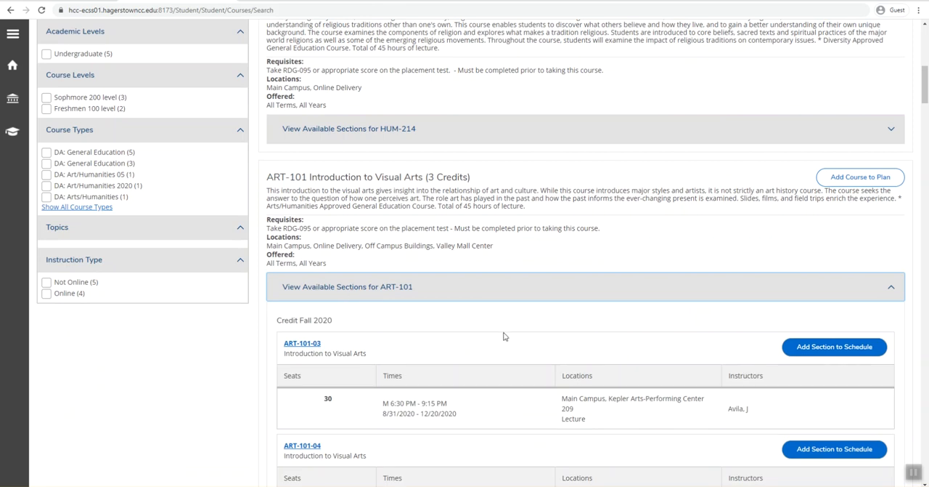
scroll(down, 3)
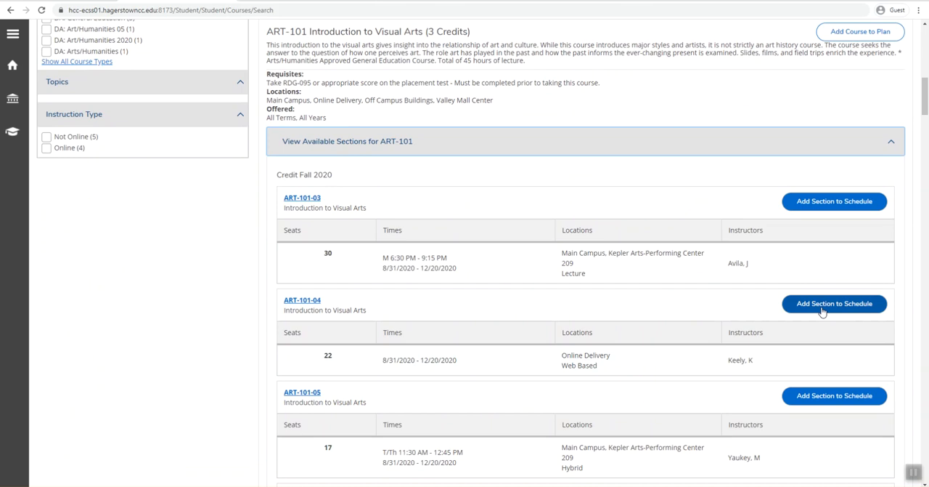
click(834, 302)
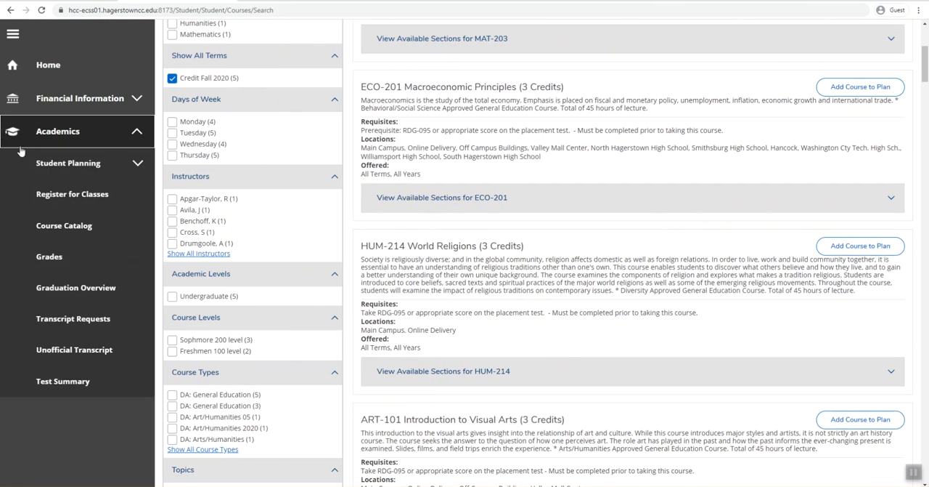
- Navigate via Student Planning to Plan & Schedule and advance to the Fall 2020 term
click(68, 162)
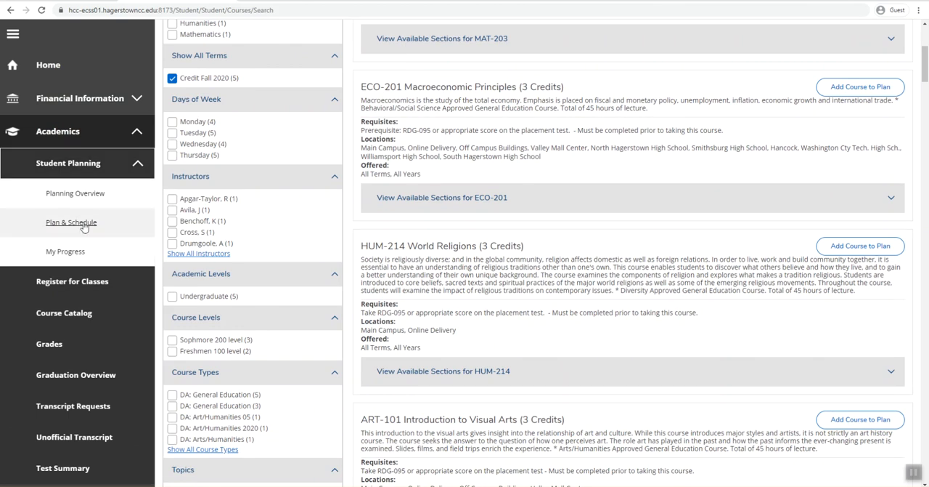
click(71, 222)
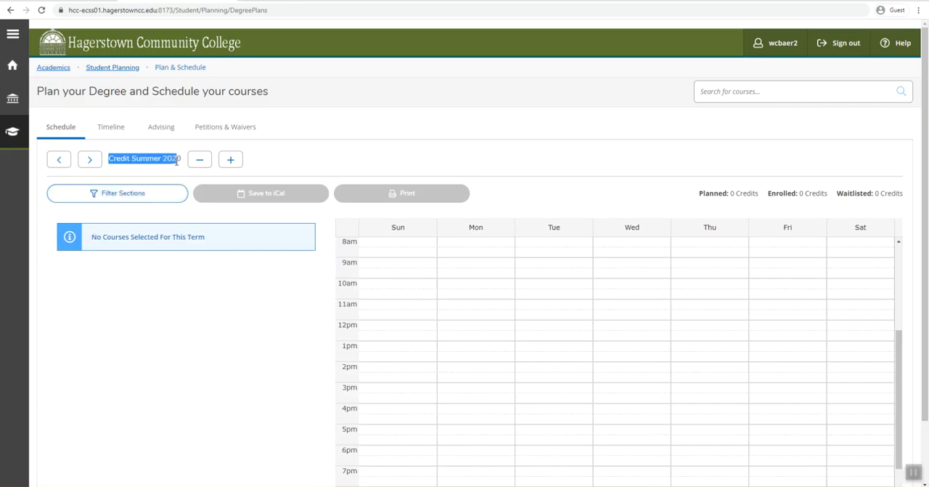
mouse_move(90, 159)
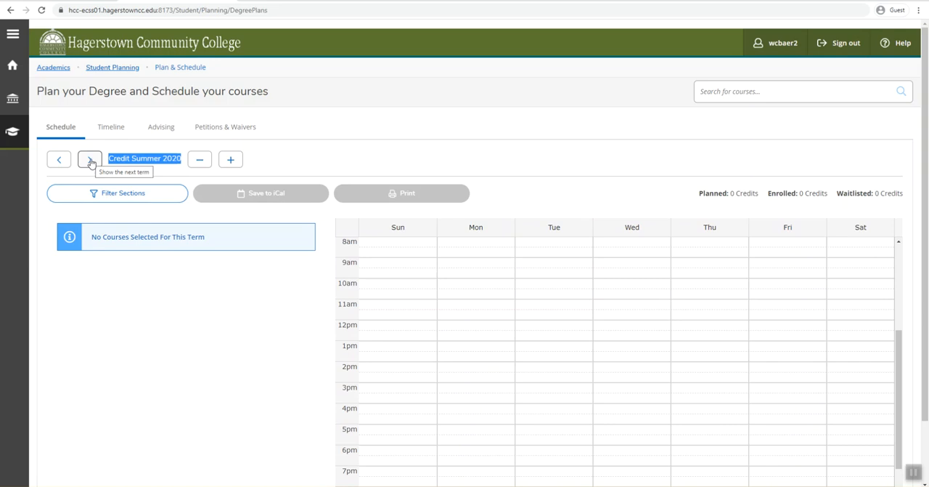
click(90, 158)
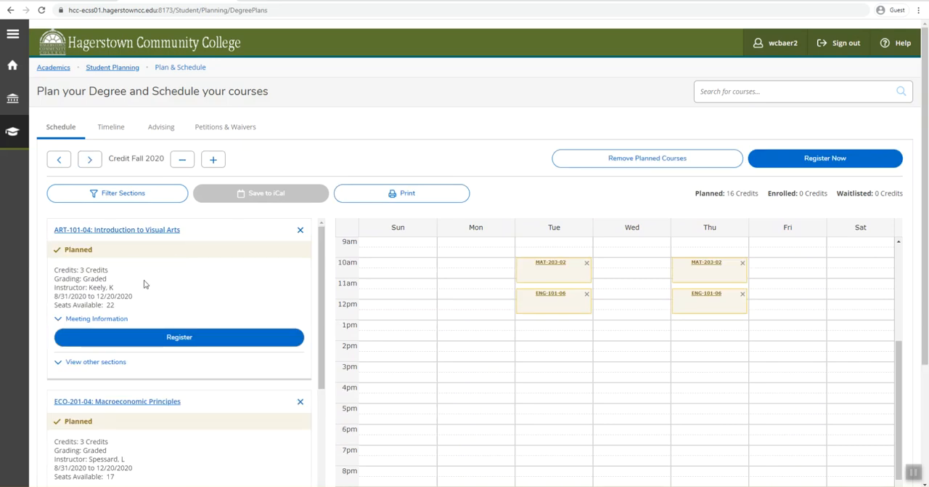
scroll(down, 3)
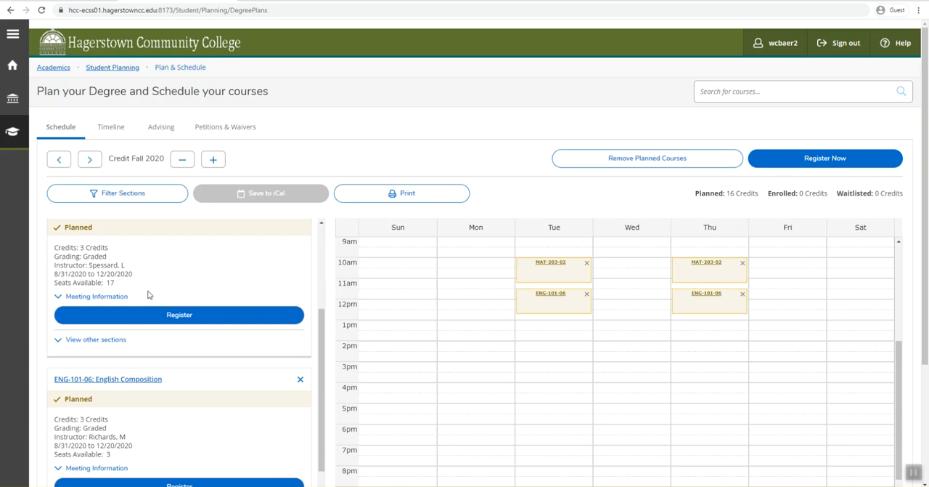
scroll(down, 3)
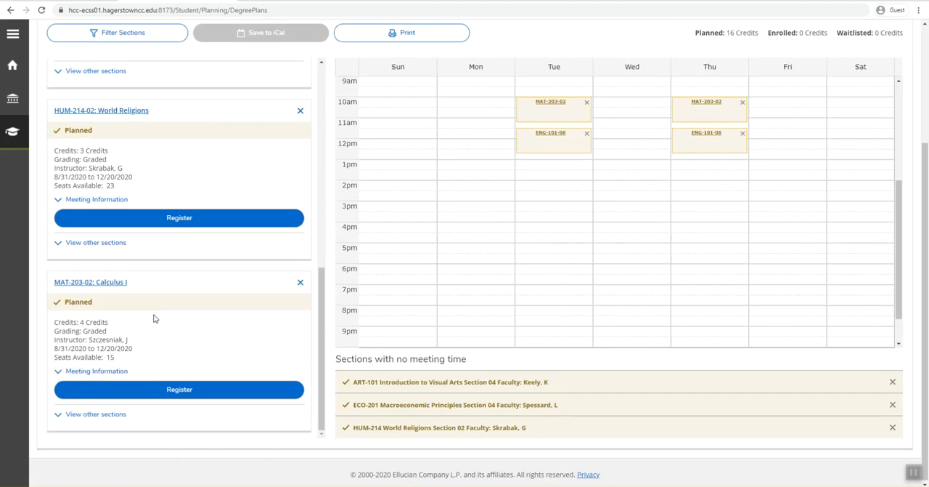
scroll(up, 3)
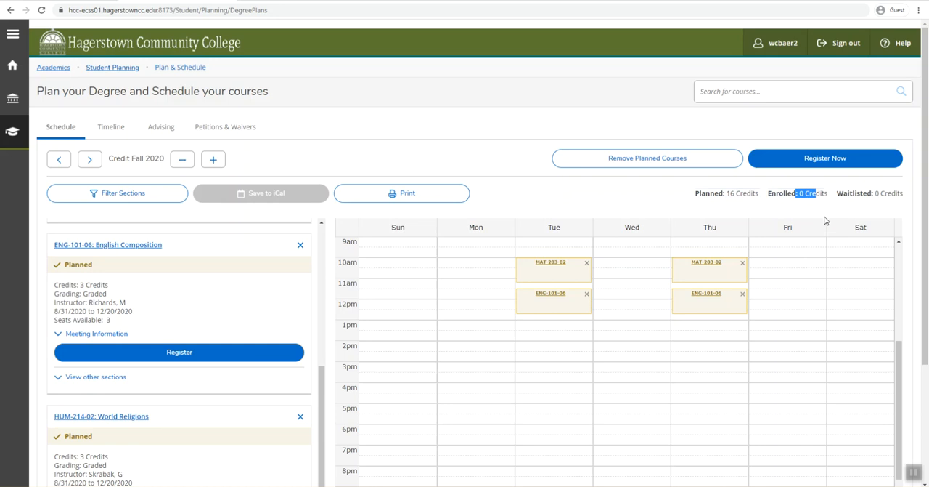
- Register Now for all five planned Fall 2020 sections, reaching 16 enrolled credits
click(825, 157)
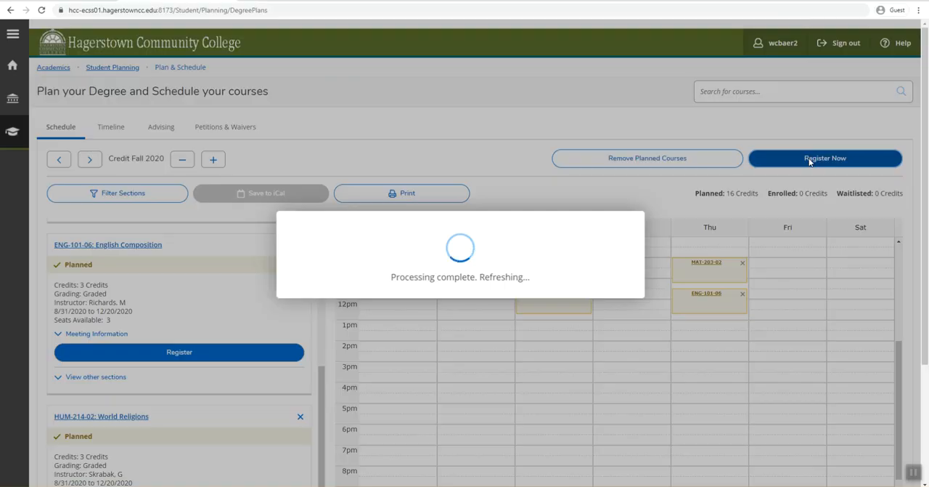
click(825, 157)
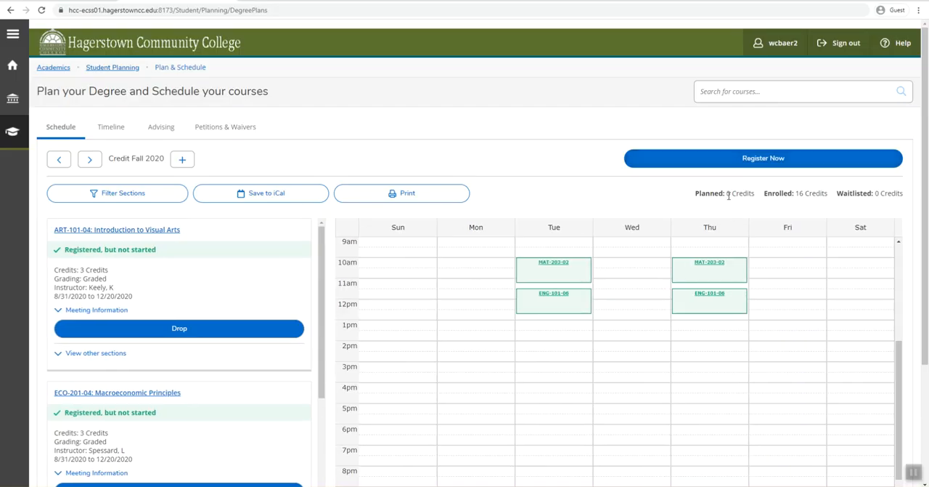
double_click(741, 192)
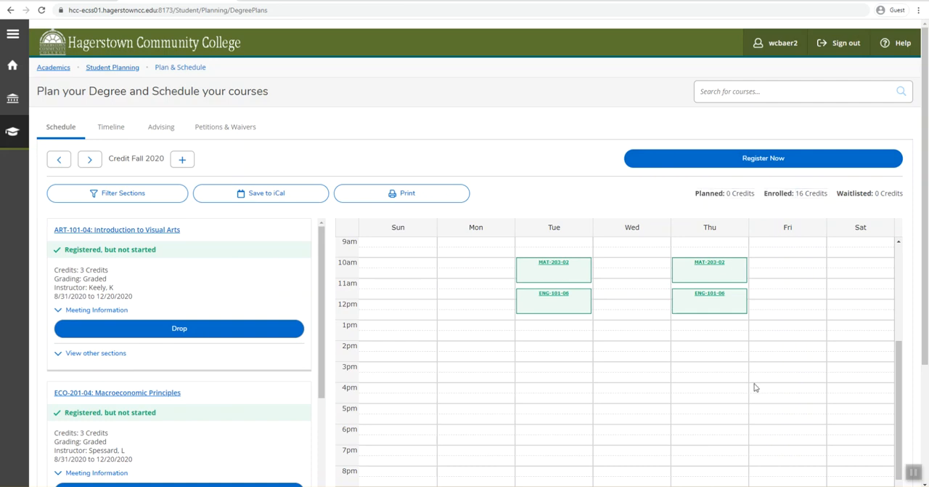
mouse_move(913, 472)
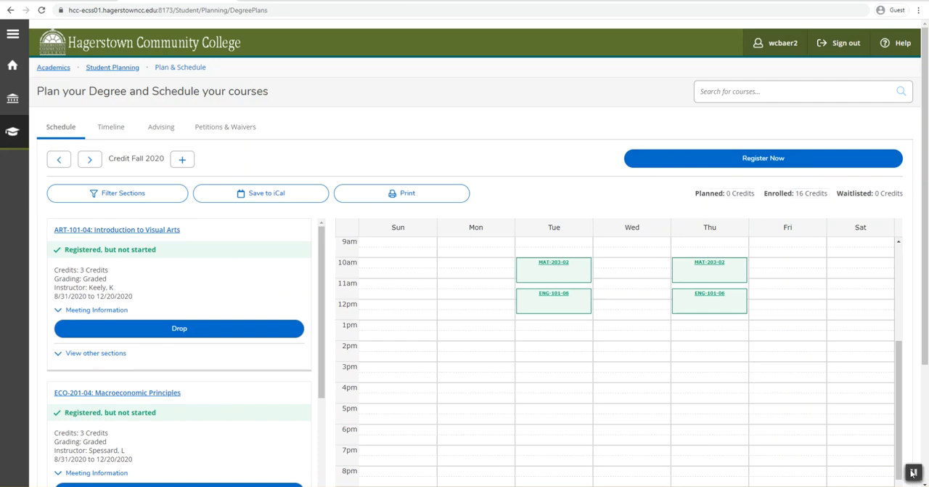